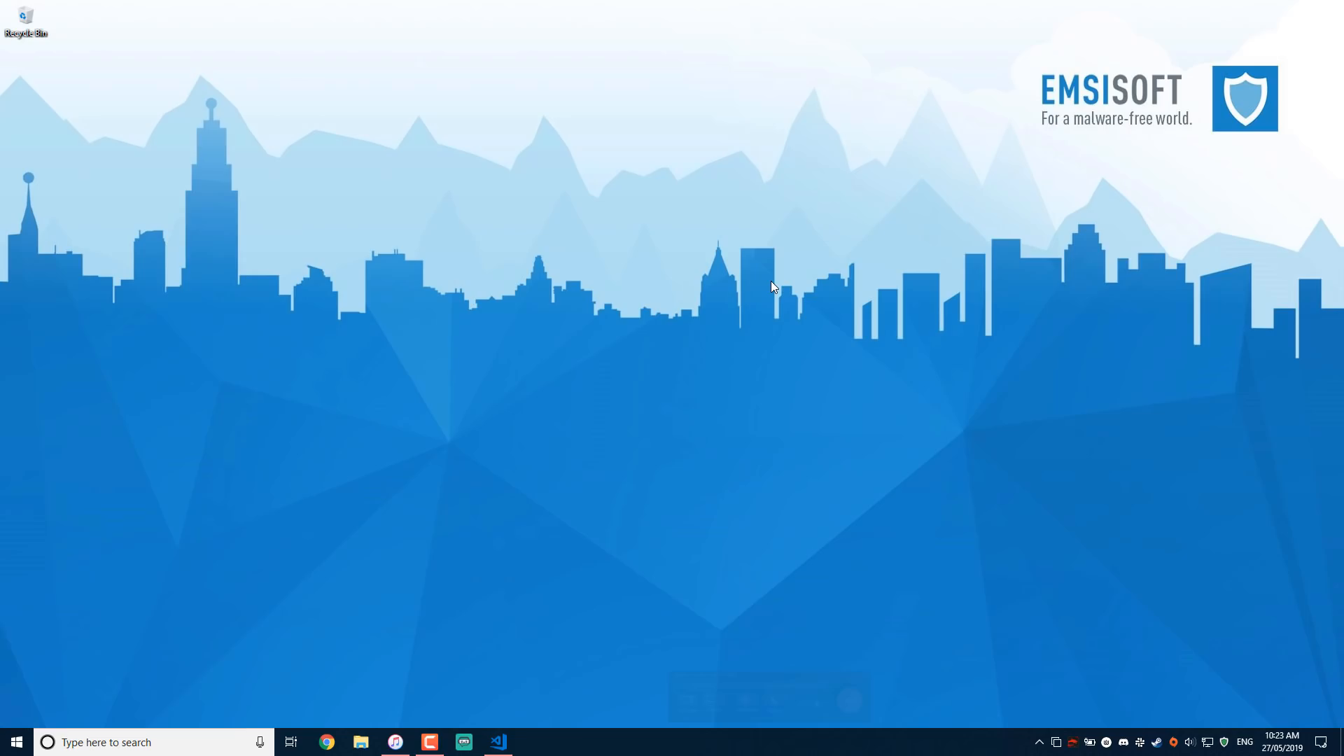
pyautogui.moveTo(771, 362)
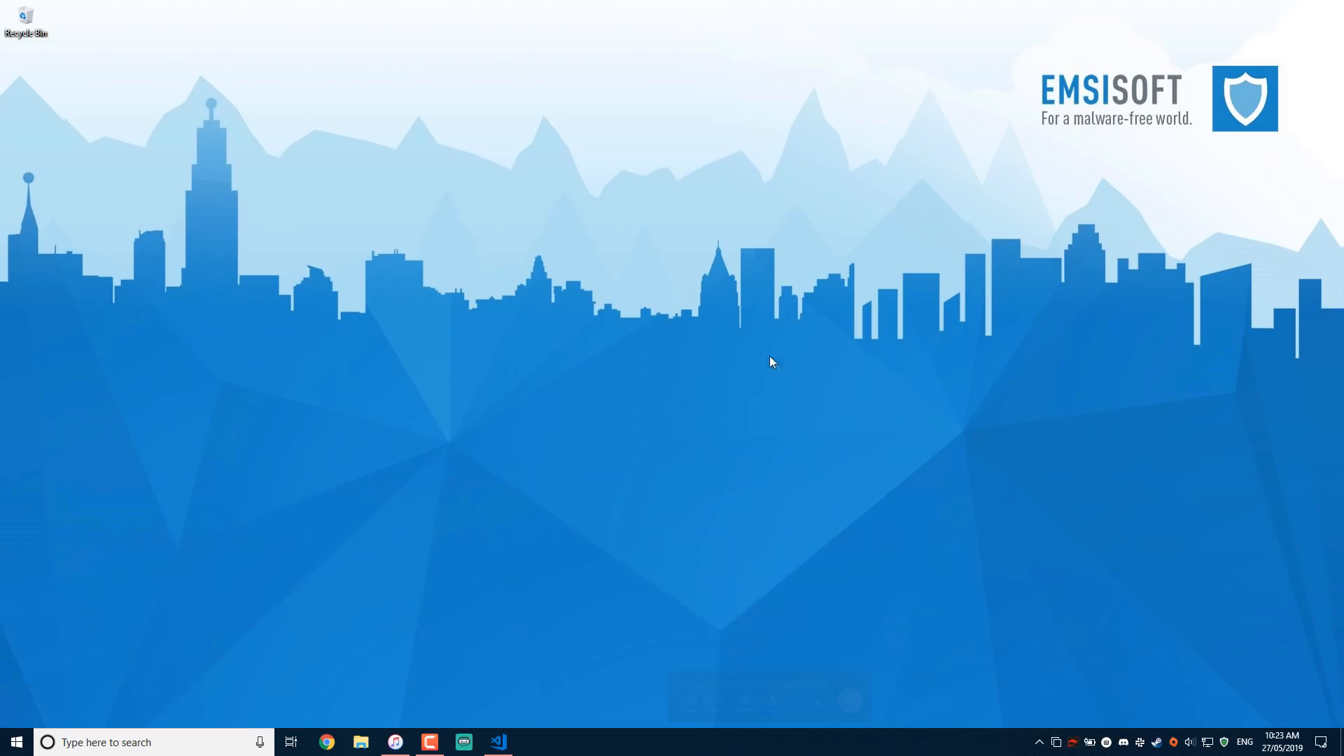
# Open Emsisoft Anti-Malware from the taskbar to view its protection and remote management status.
pyautogui.click(531, 741)
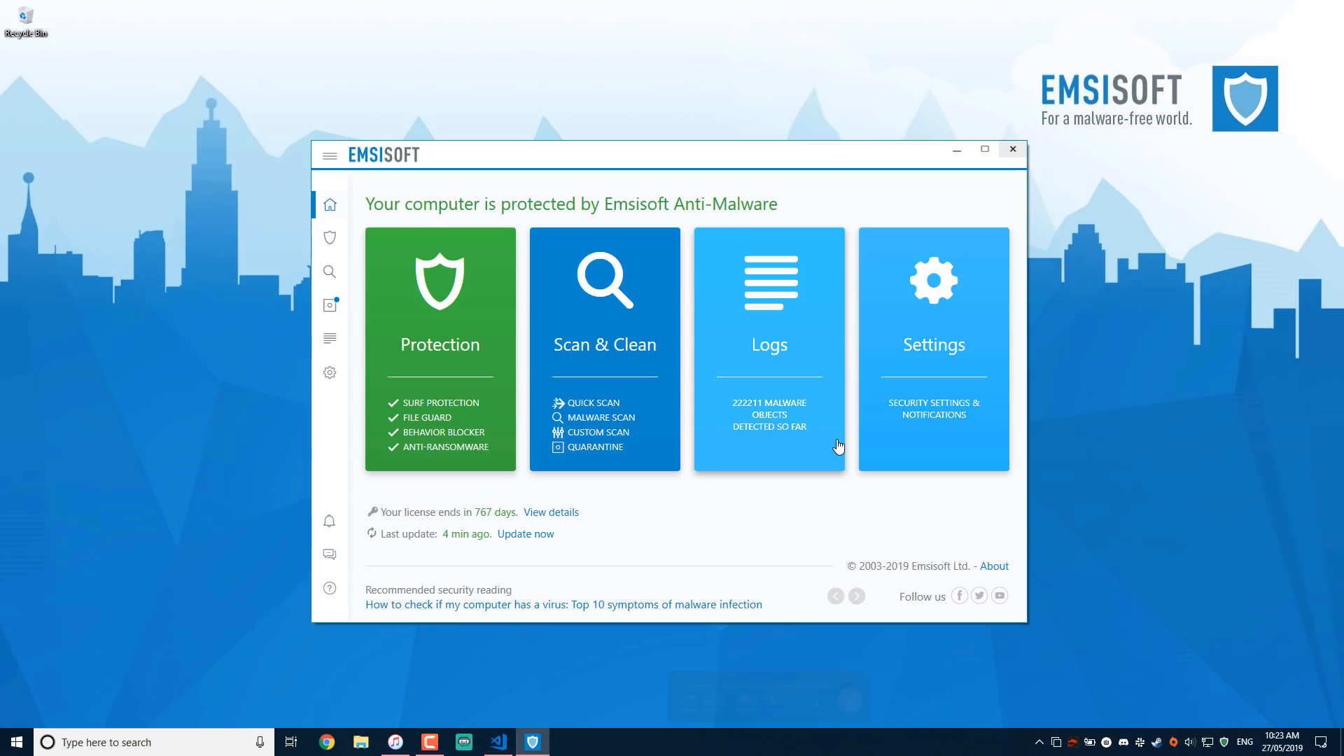
pyautogui.moveTo(832, 471)
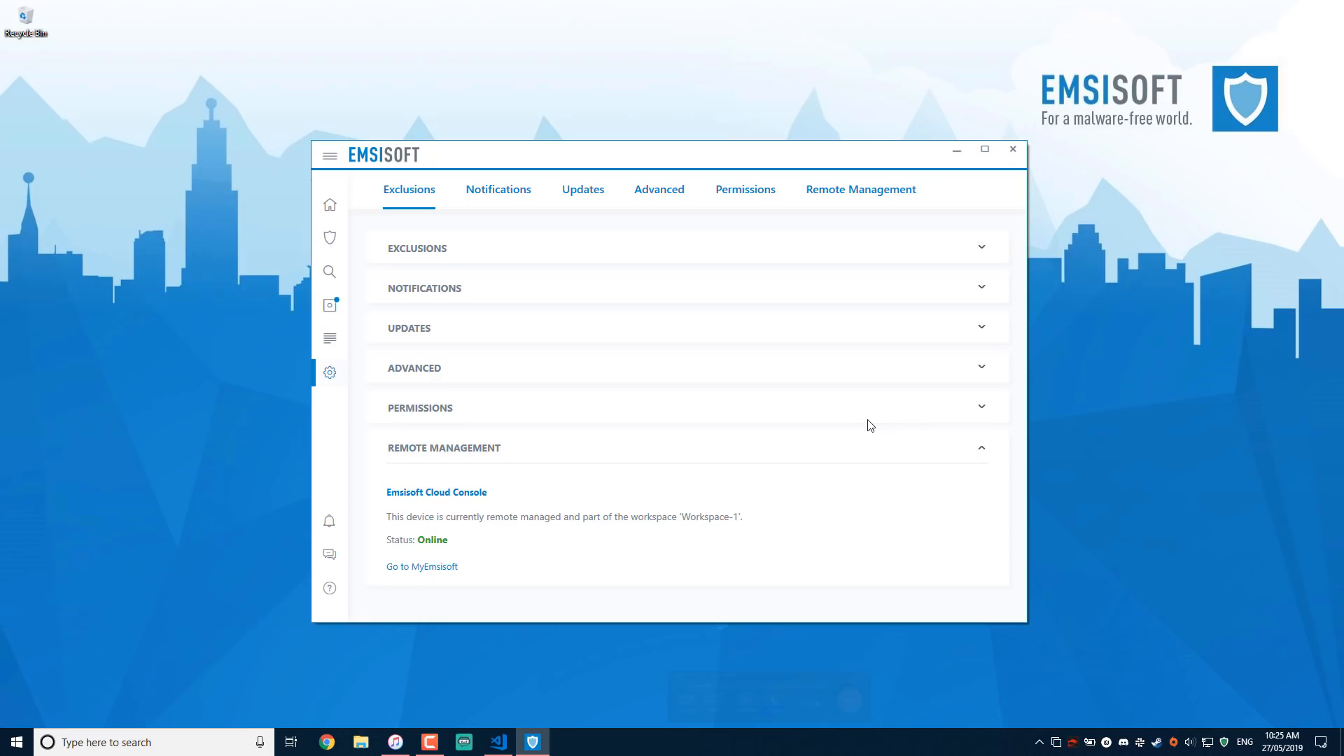
pyautogui.moveTo(891, 446)
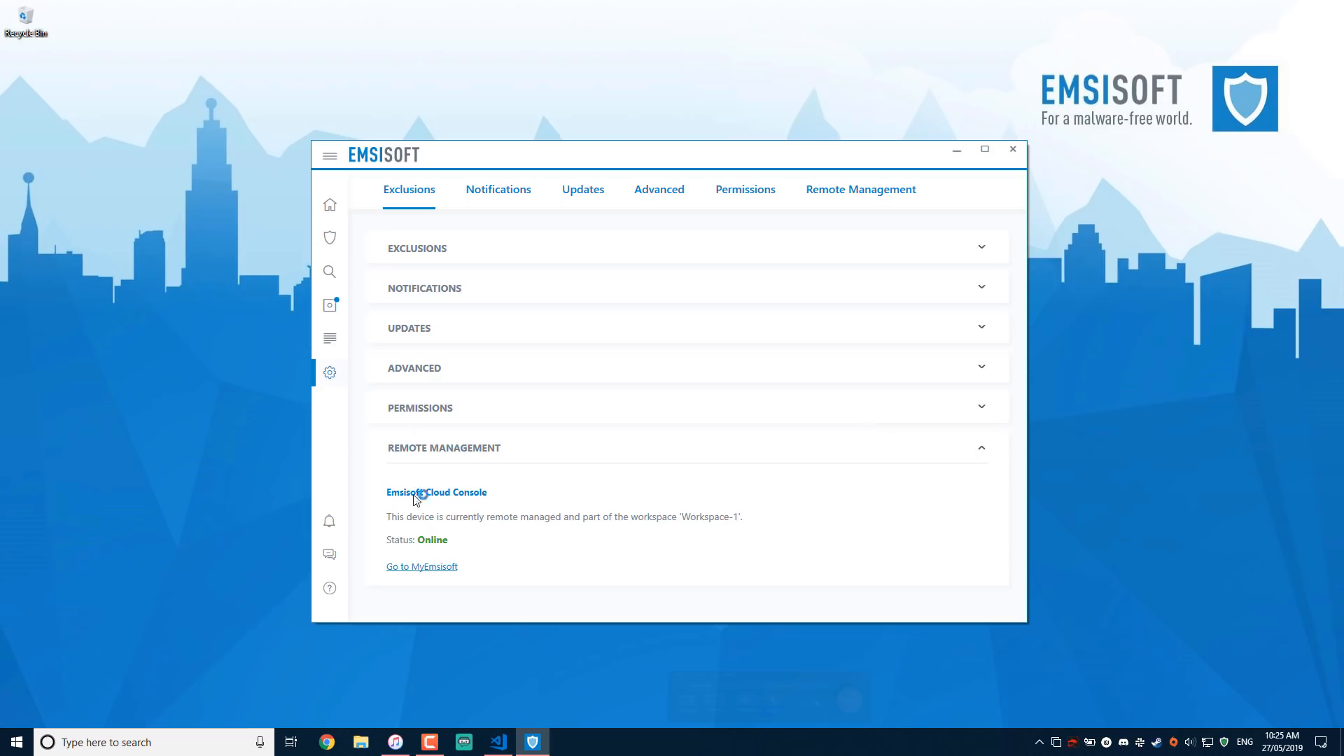
# Log in to the Emsisoft Cloud Console and enter the Default - TPSC workspace.
pyautogui.click(436, 493)
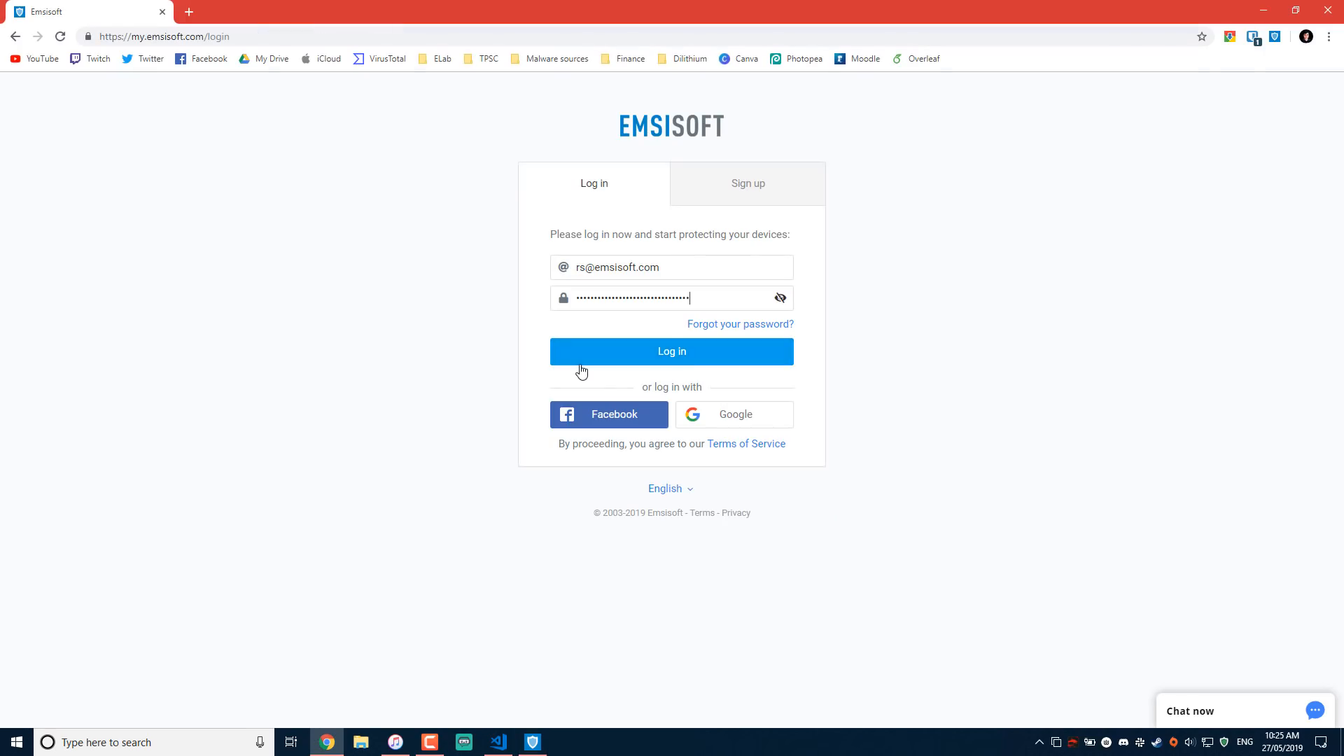
pyautogui.click(671, 352)
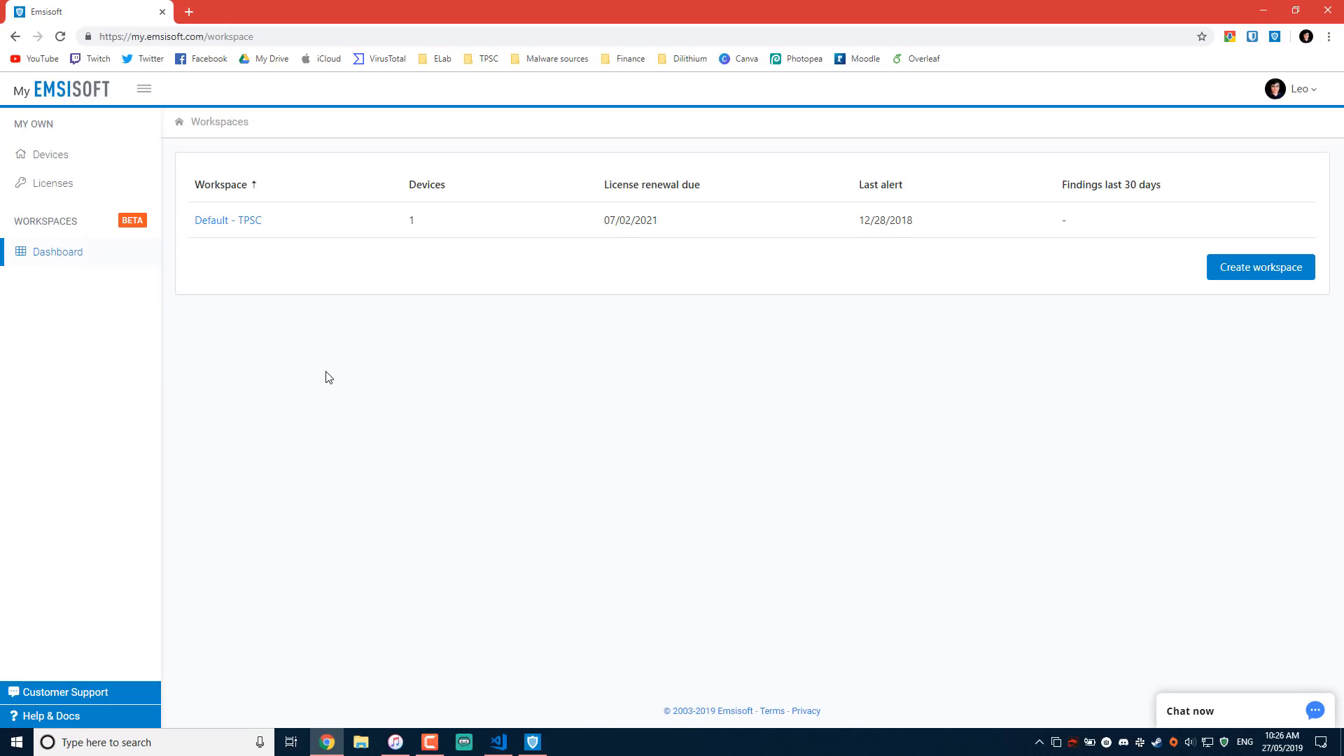
pyautogui.moveTo(248, 220)
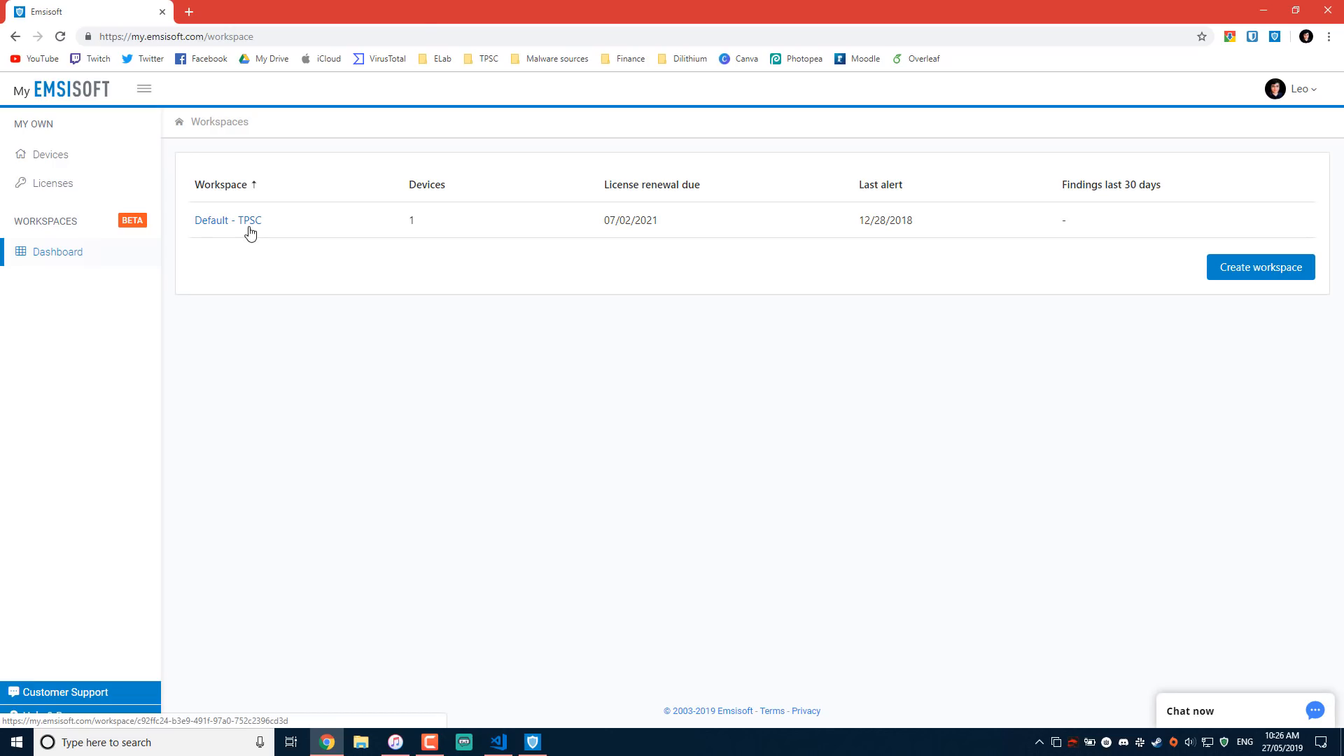
pyautogui.click(228, 220)
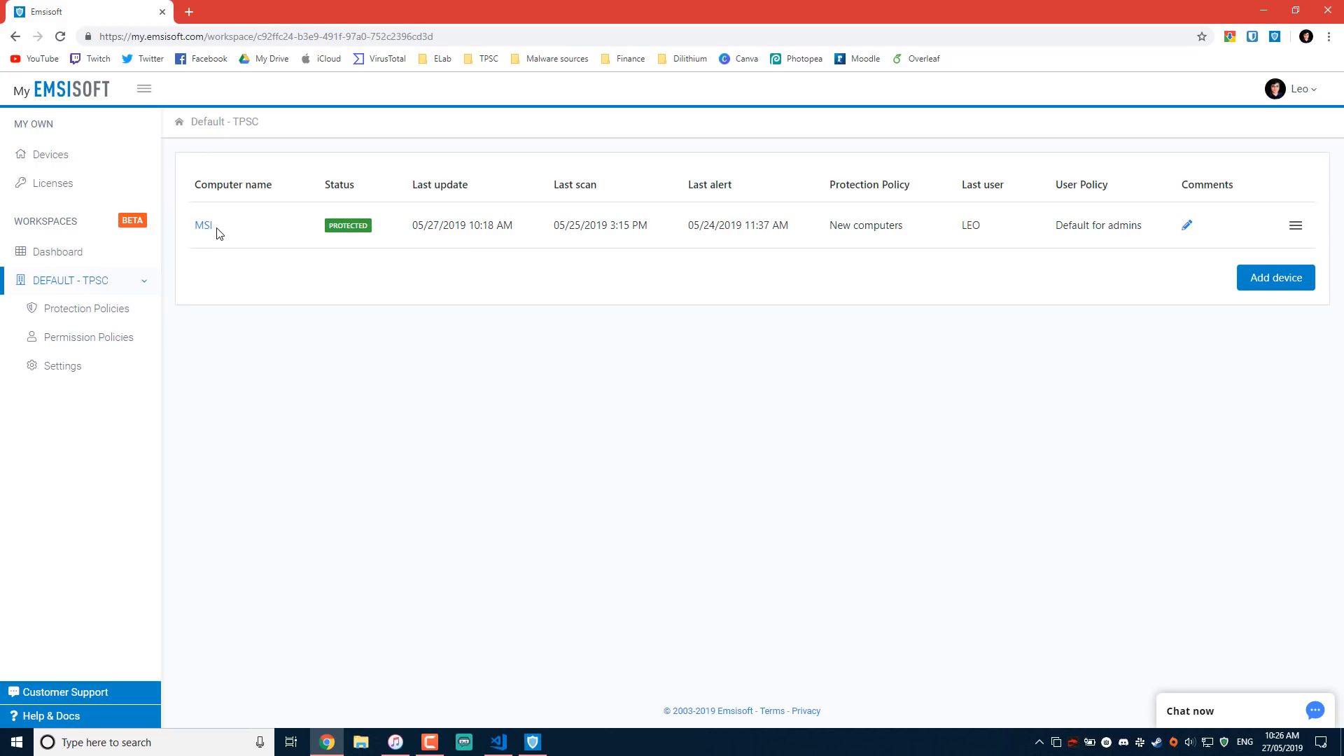
pyautogui.moveTo(334, 236)
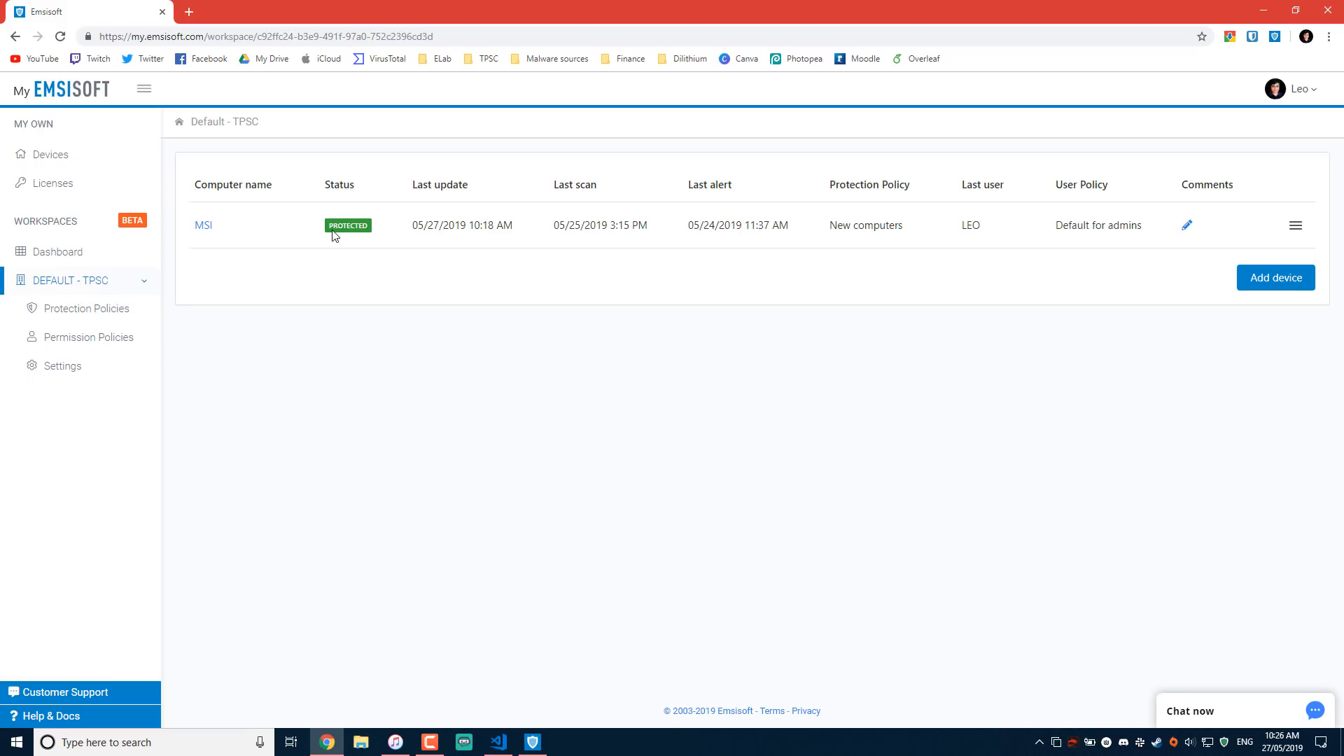
# View MSI's remote dashboard alongside the local Anti-Malware window, both showing full protection.
pyautogui.click(203, 224)
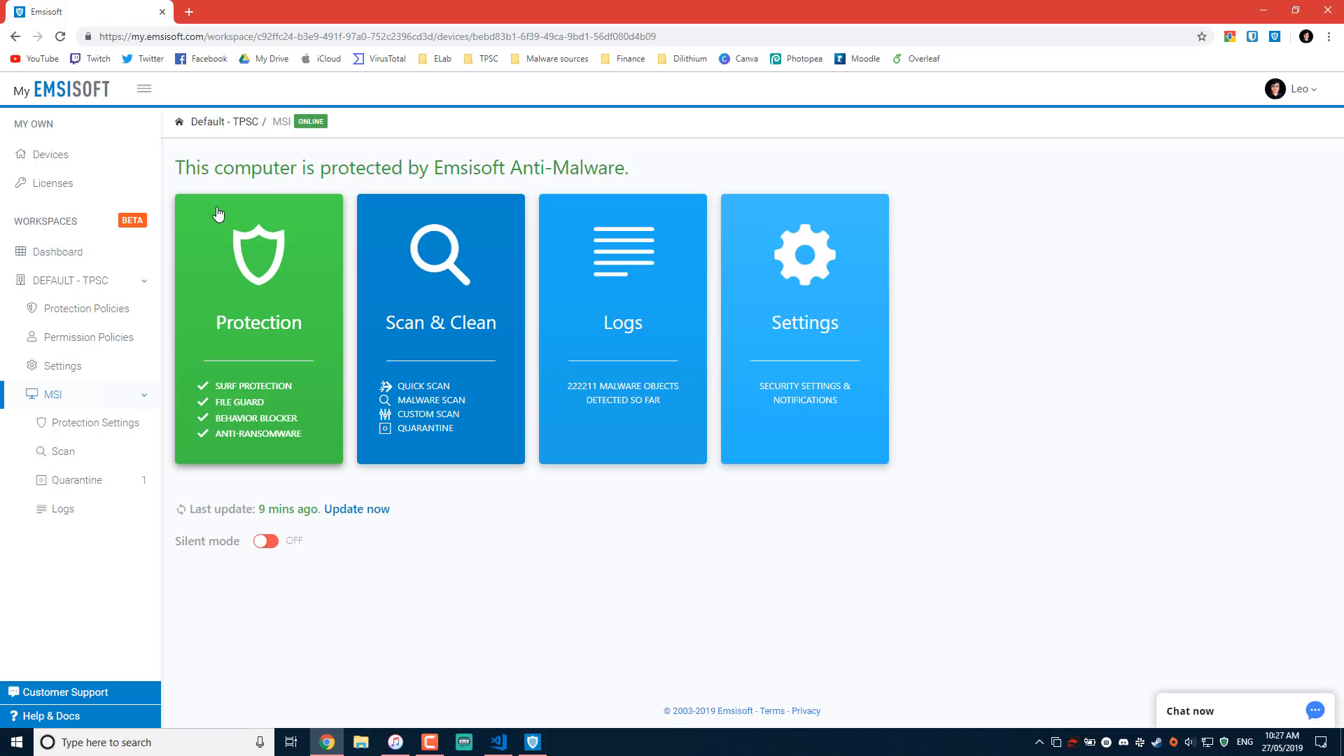
pyautogui.click(531, 742)
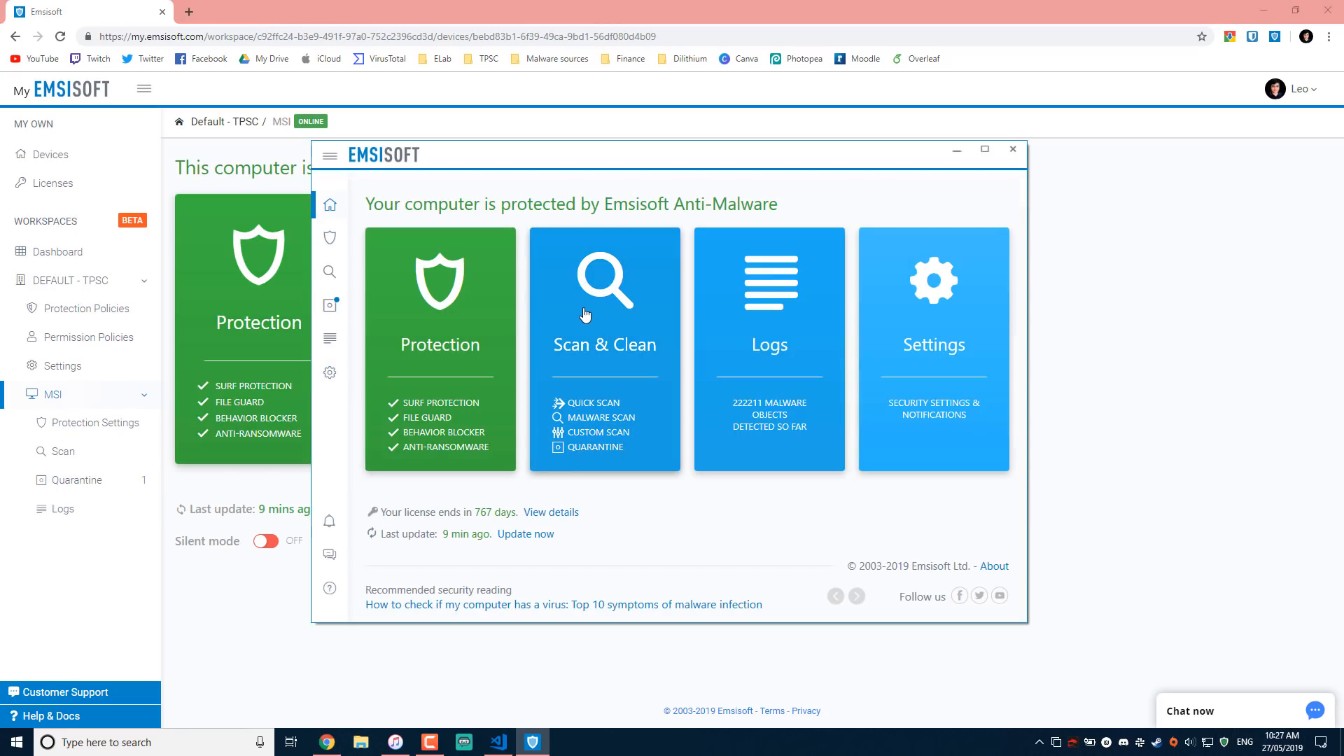
pyautogui.moveTo(549, 291)
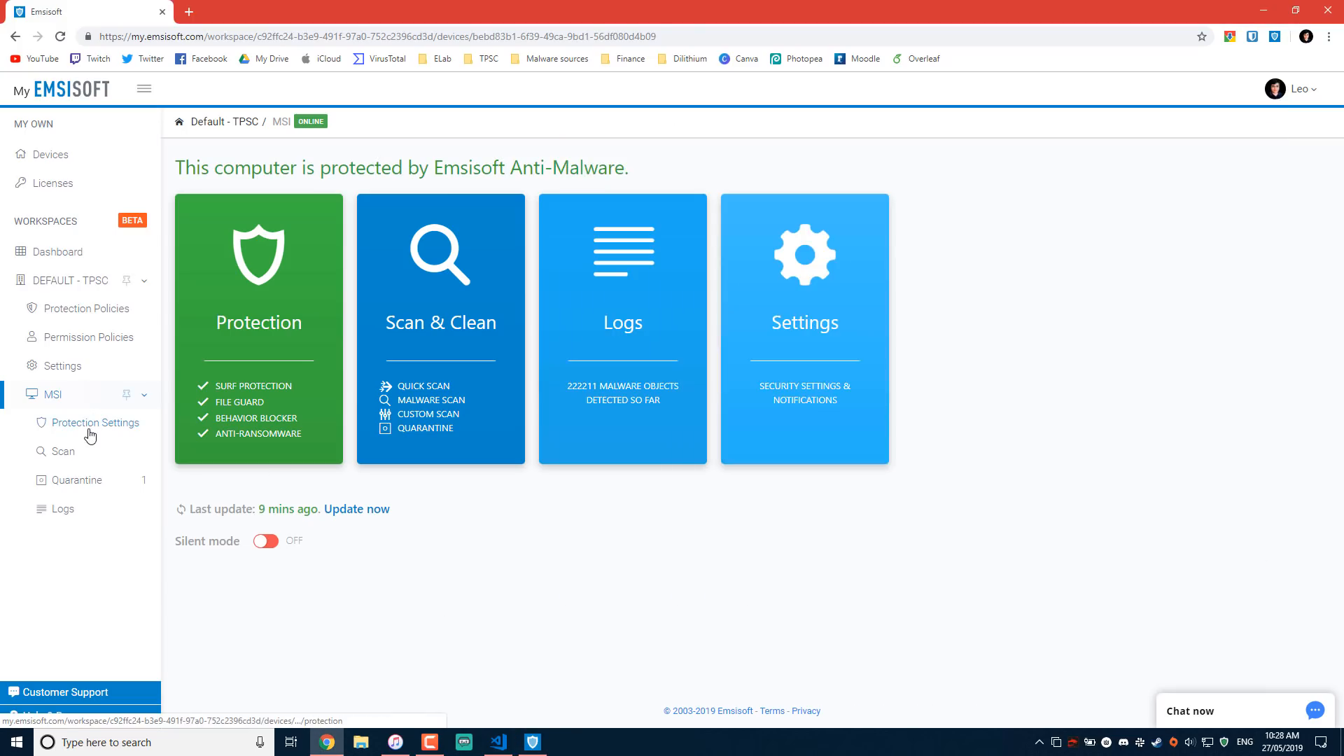
# Go to MSI's Protection Settings and Scan page: 85,142 items scanned, zero detections.
pyautogui.click(96, 423)
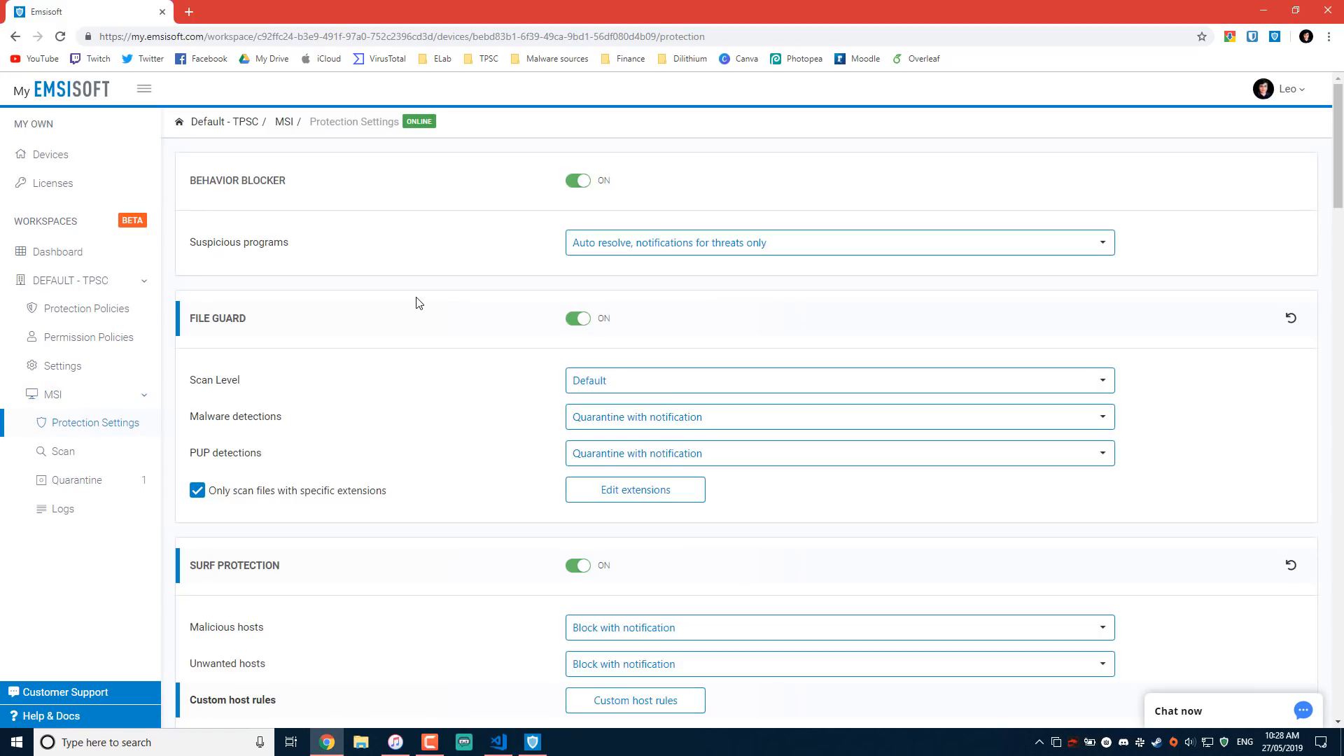
pyautogui.click(61, 451)
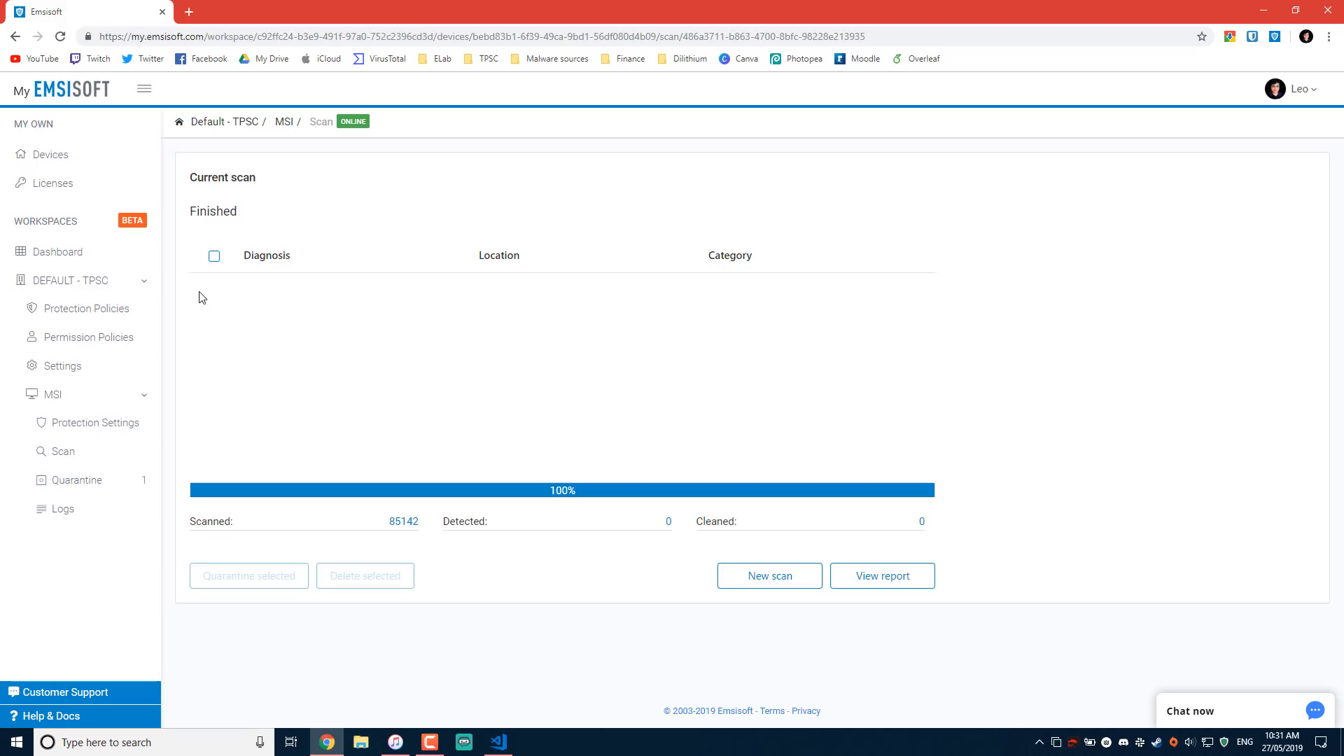
pyautogui.moveTo(68, 280)
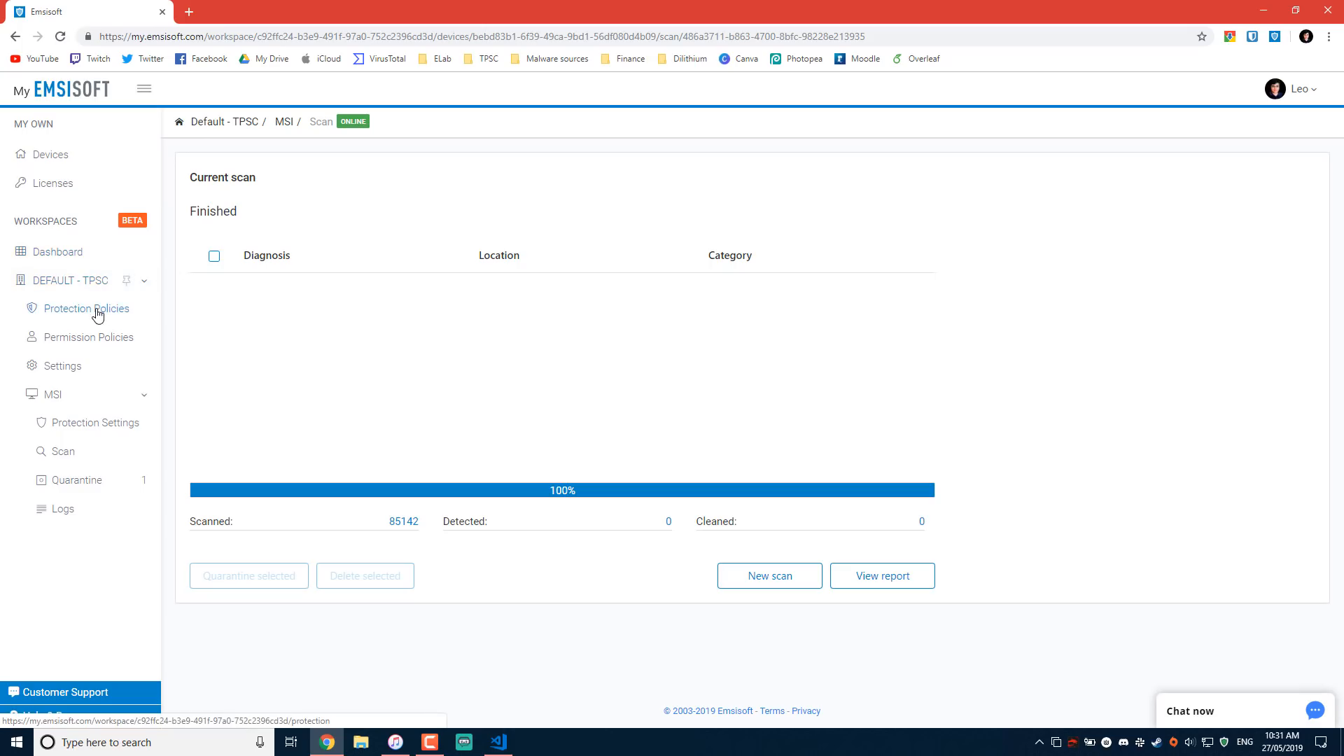
# Browse the Management and Sales policy groups and set suspicious programs to auto resolve, threat-only notifications.
pyautogui.click(85, 308)
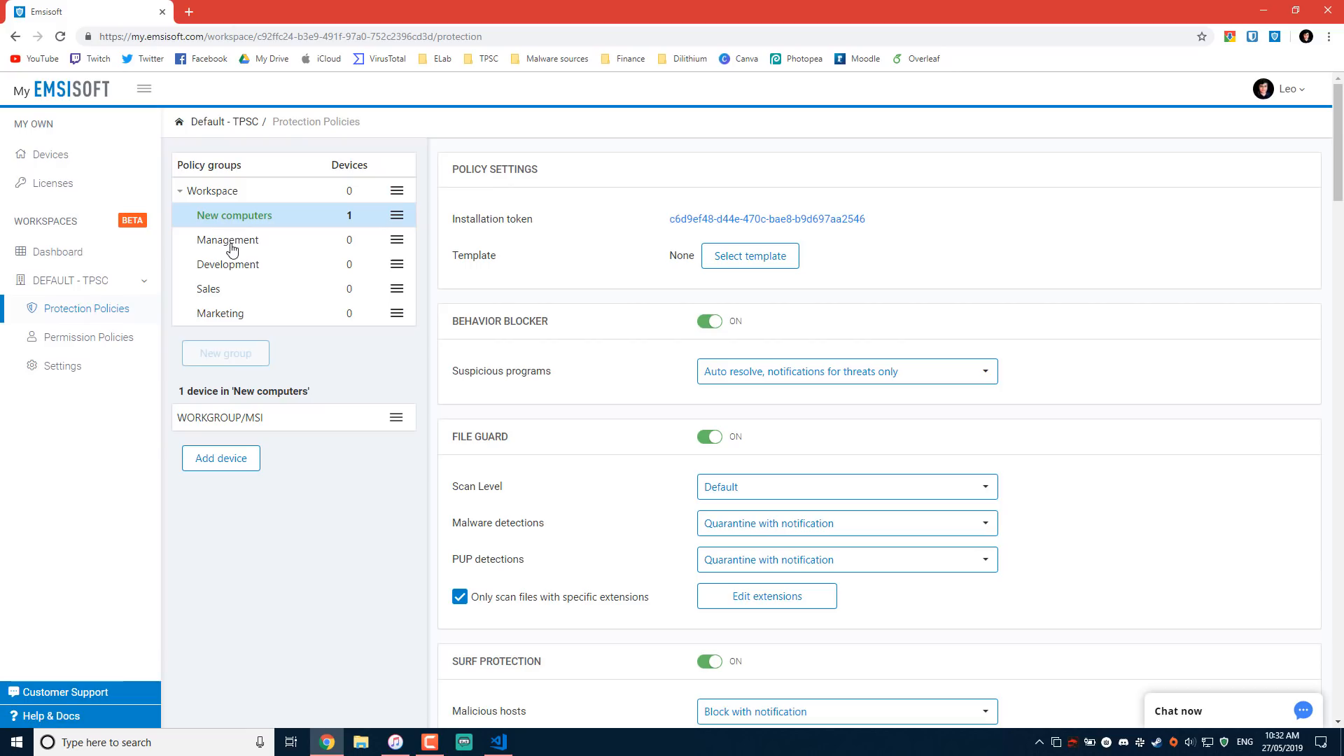
pyautogui.click(228, 241)
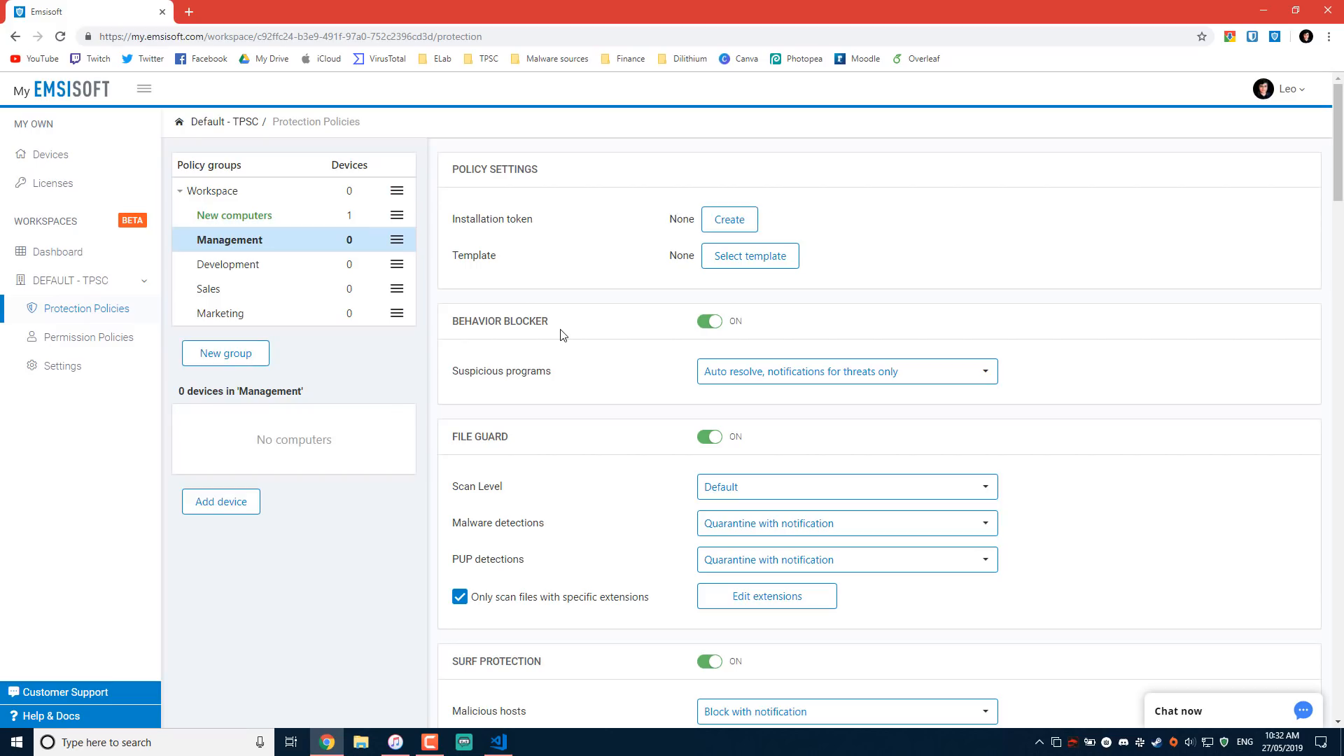
pyautogui.click(209, 289)
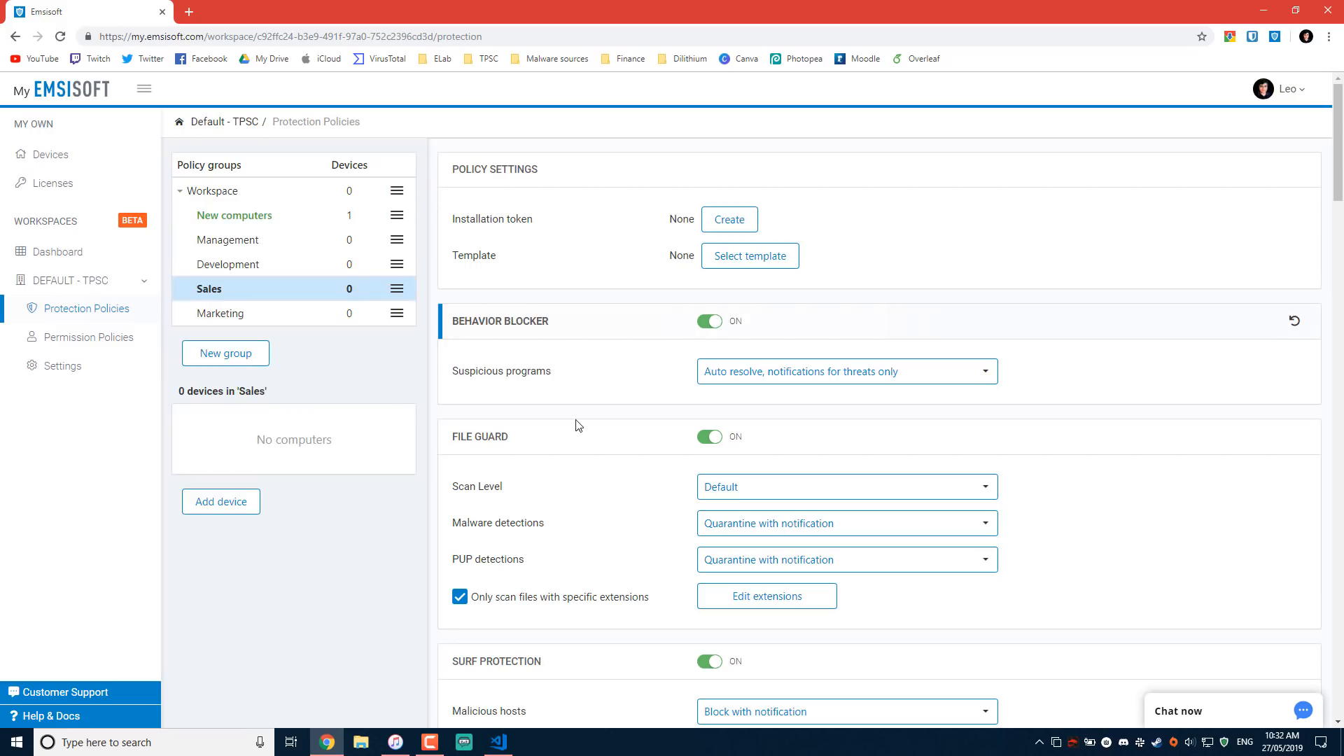
pyautogui.click(845, 371)
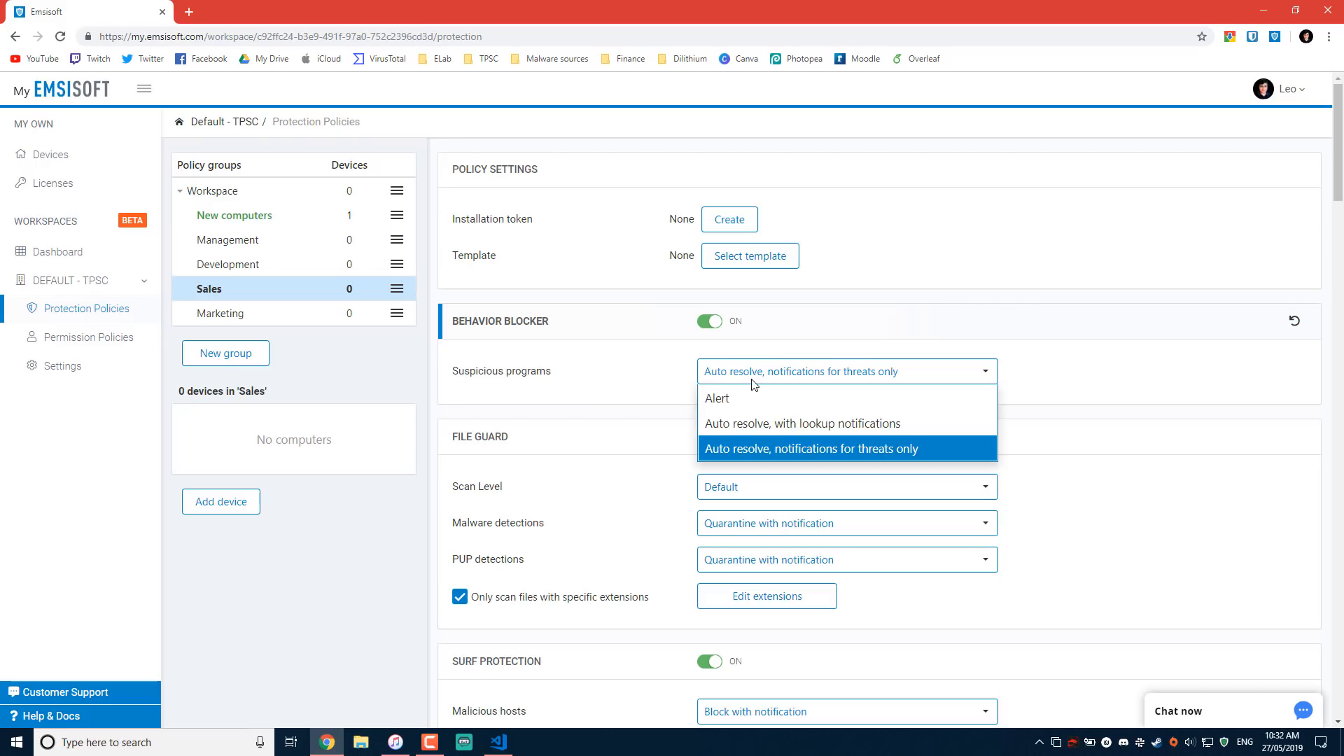
pyautogui.click(811, 448)
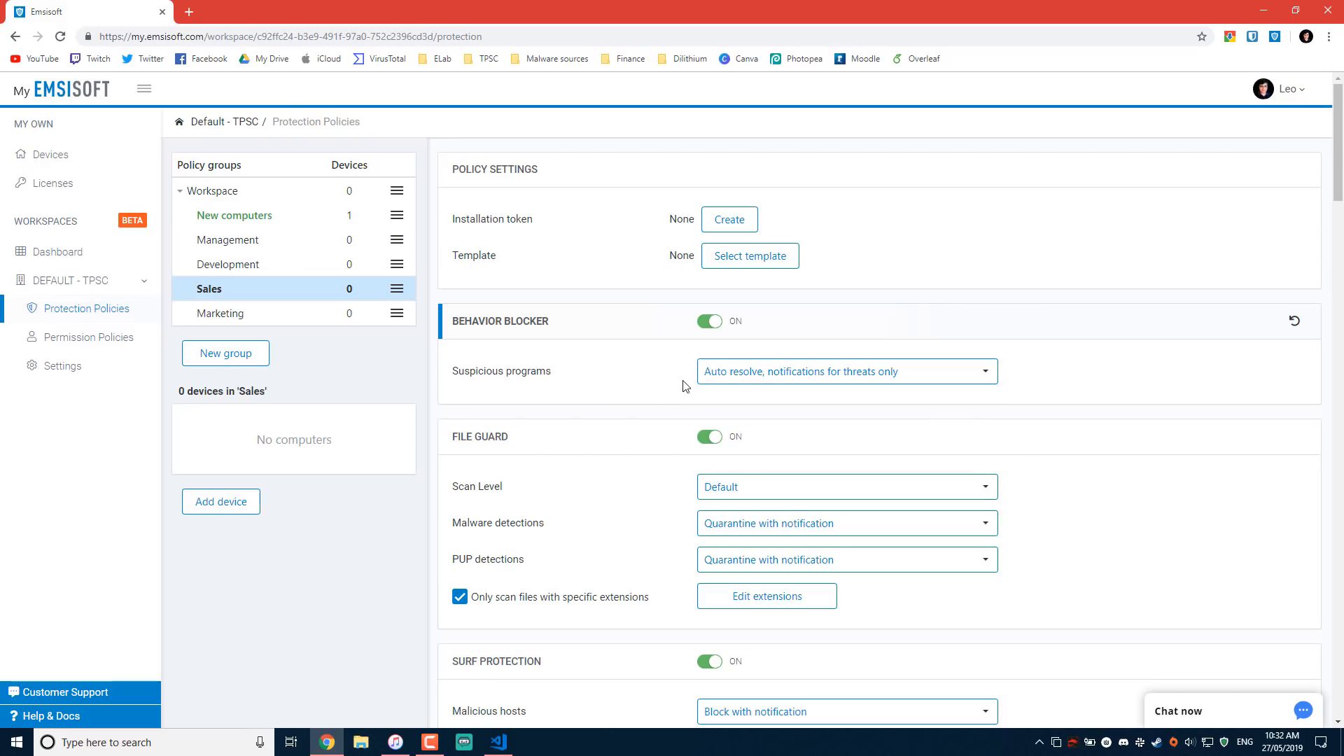
pyautogui.moveTo(588, 350)
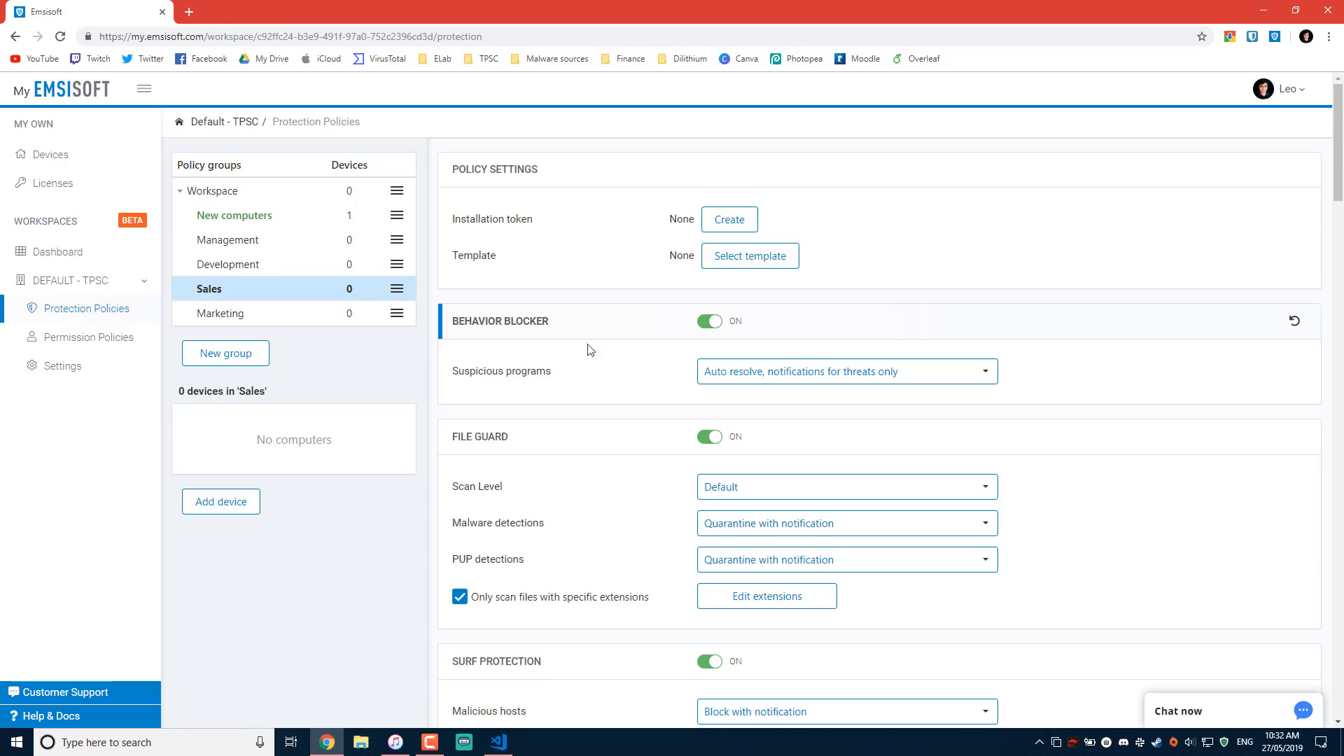
pyautogui.moveTo(251, 266)
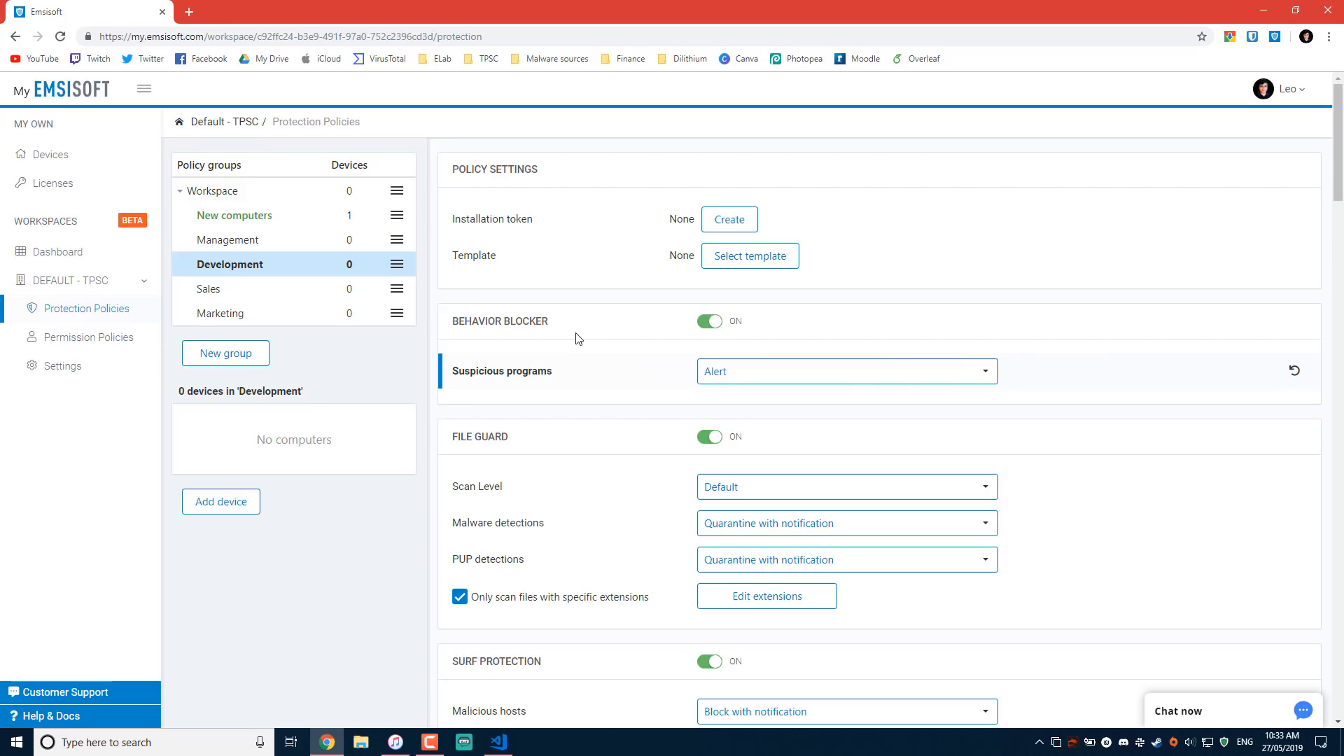
# Check permission policies, return to the workspaces overview, and reopen Default - TPSC.
pyautogui.click(88, 337)
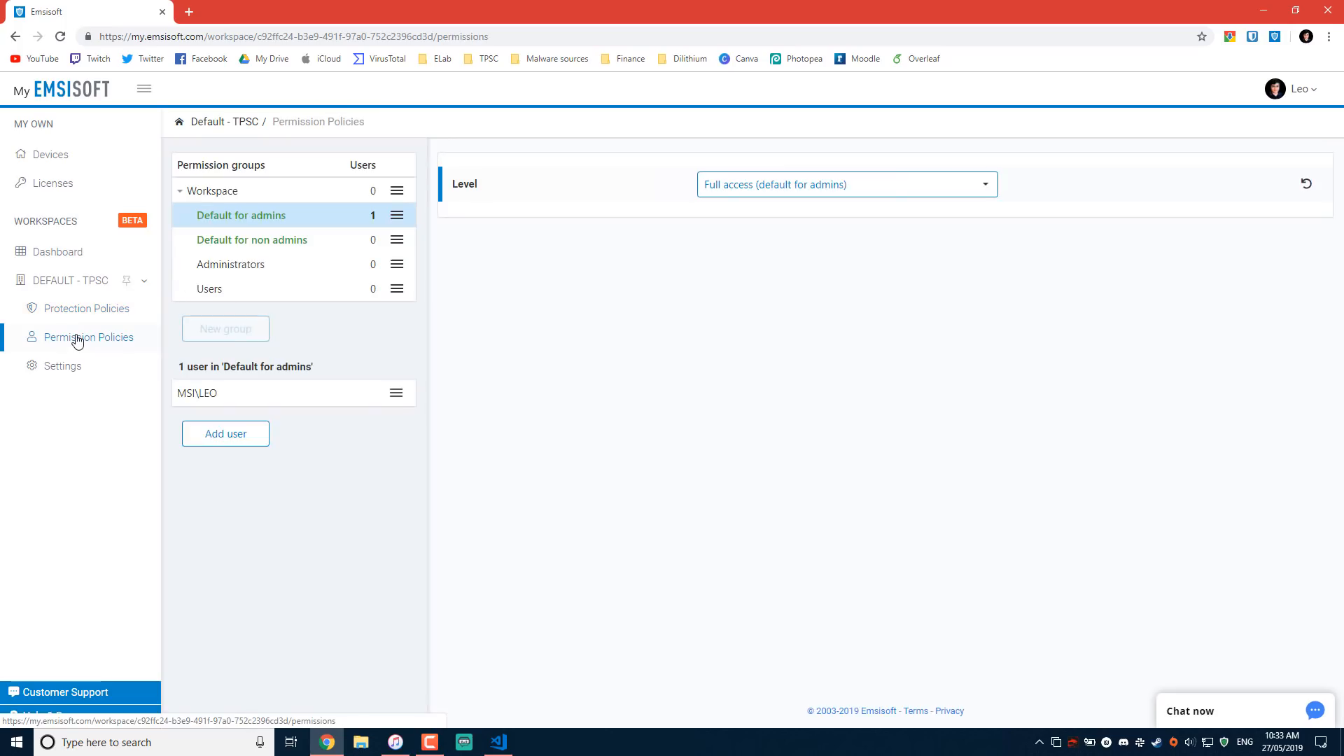
pyautogui.moveTo(177, 237)
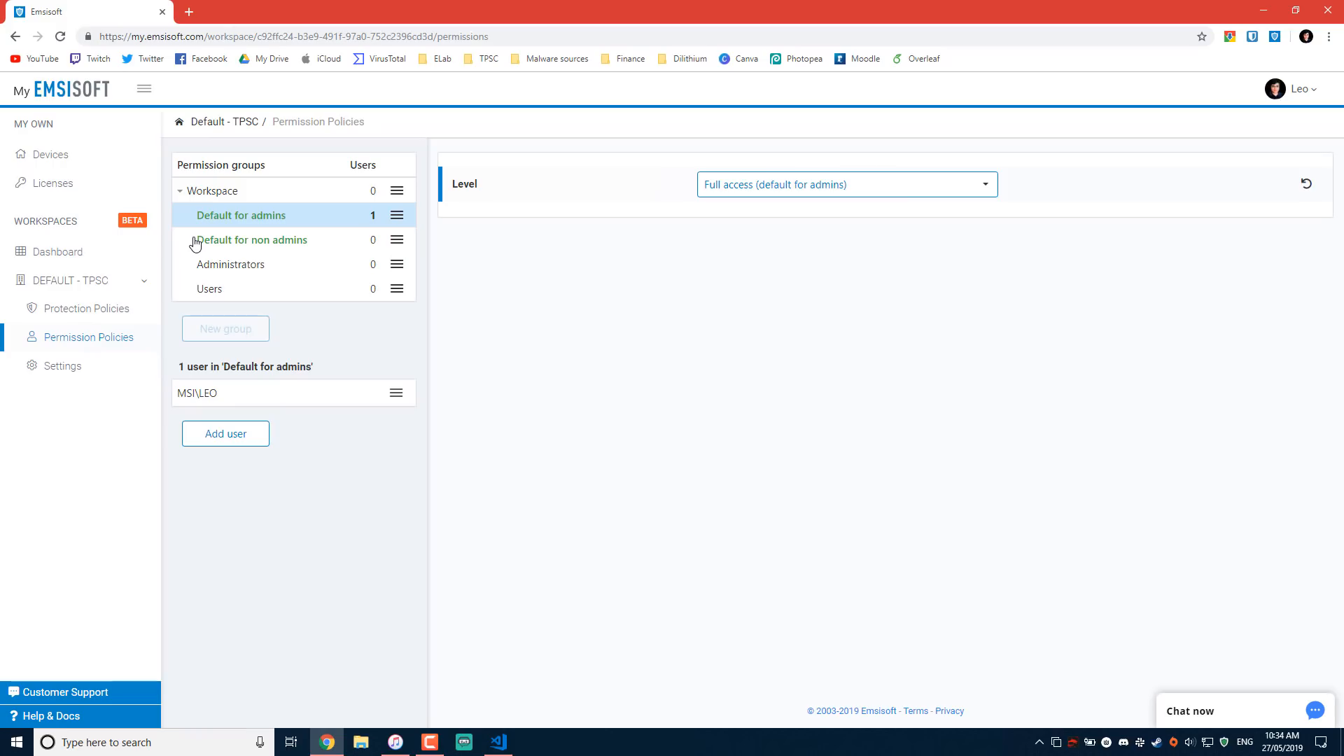
pyautogui.moveTo(214, 268)
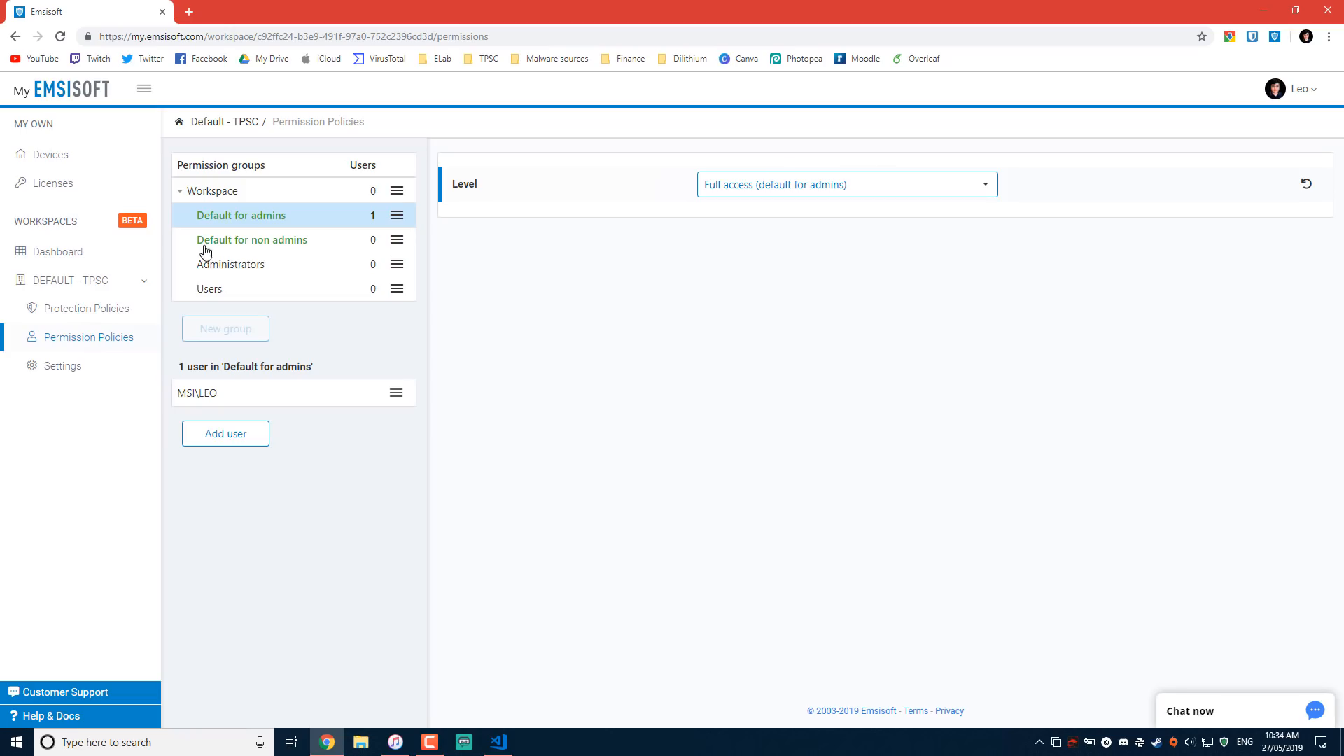
pyautogui.click(58, 251)
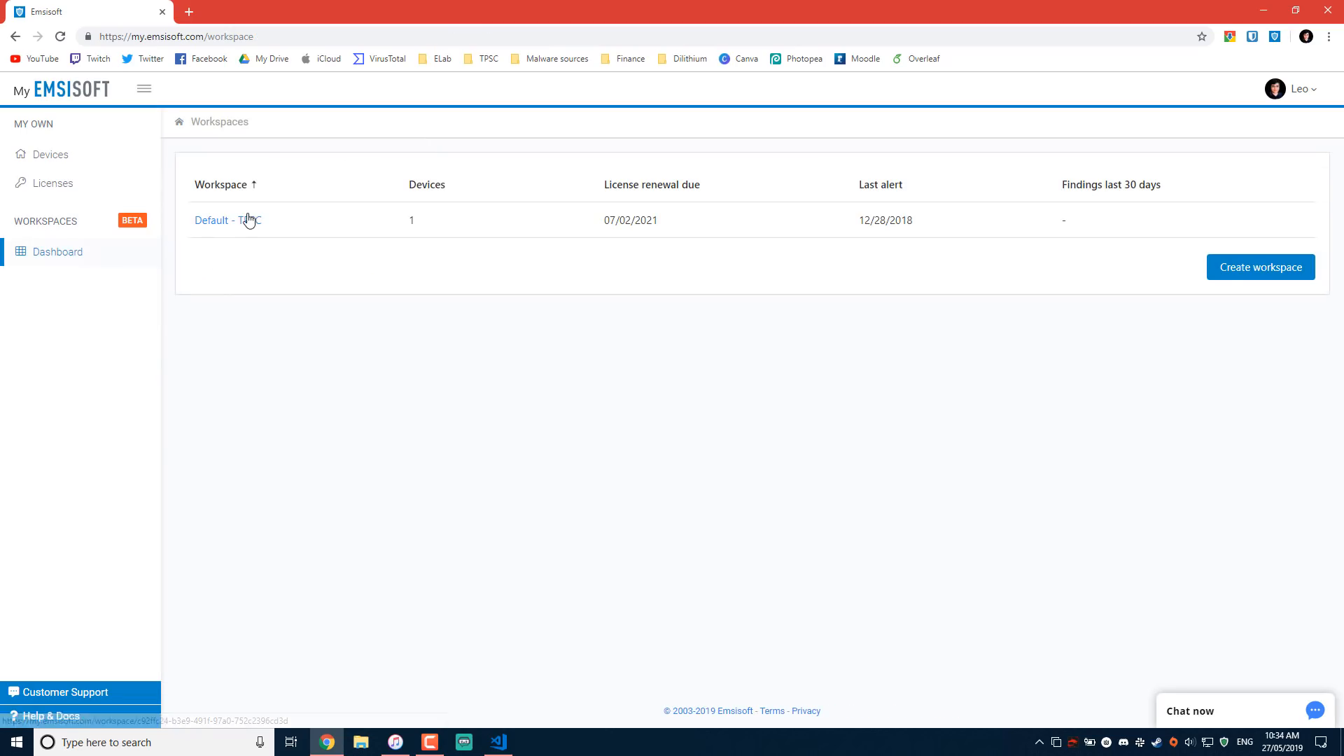
pyautogui.click(211, 220)
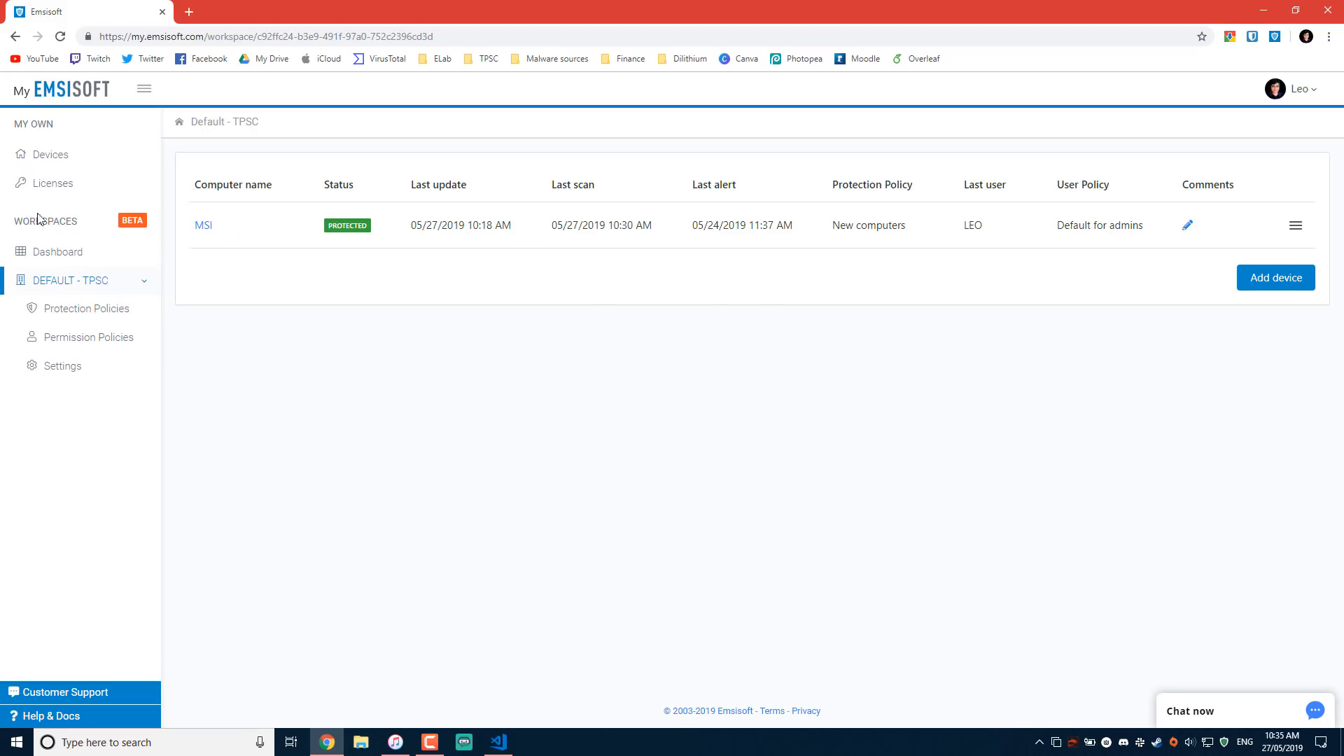
pyautogui.moveTo(41, 220)
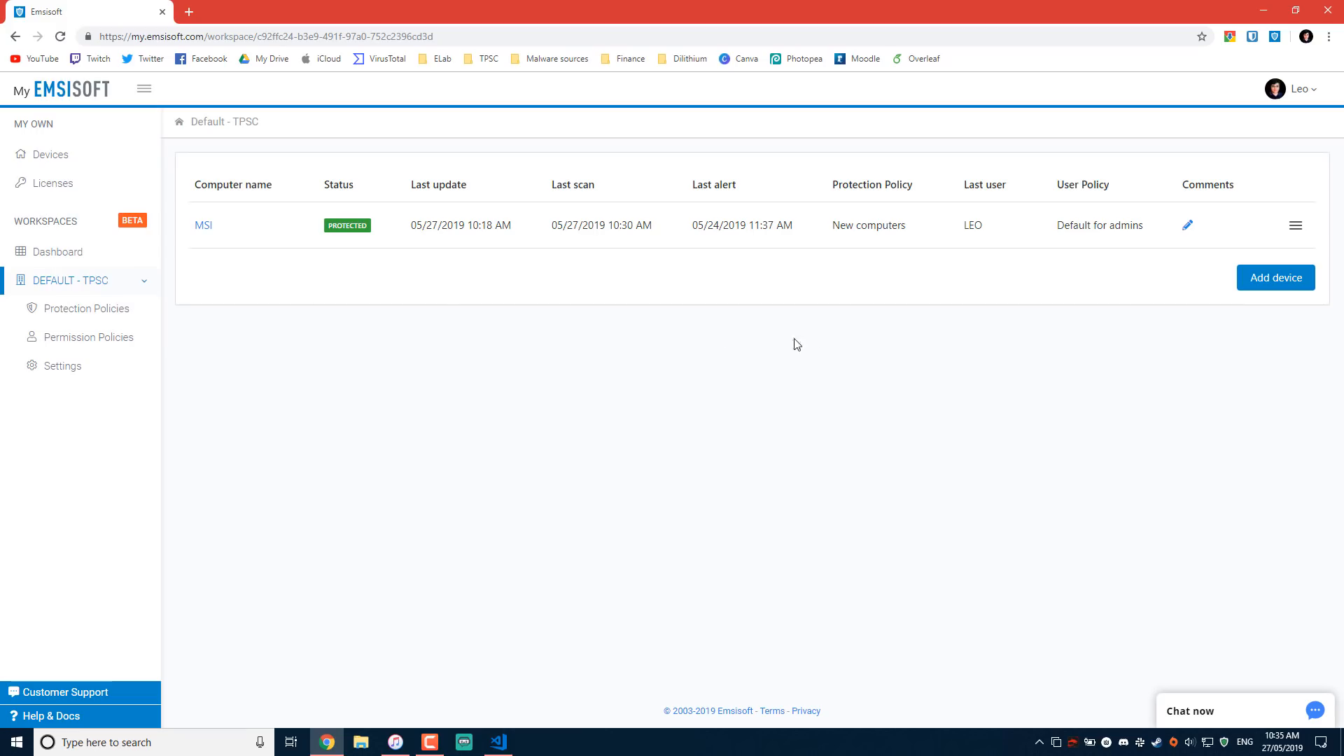
# Preview the Add device install options for the workspace, then dismiss them.
pyautogui.click(1274, 277)
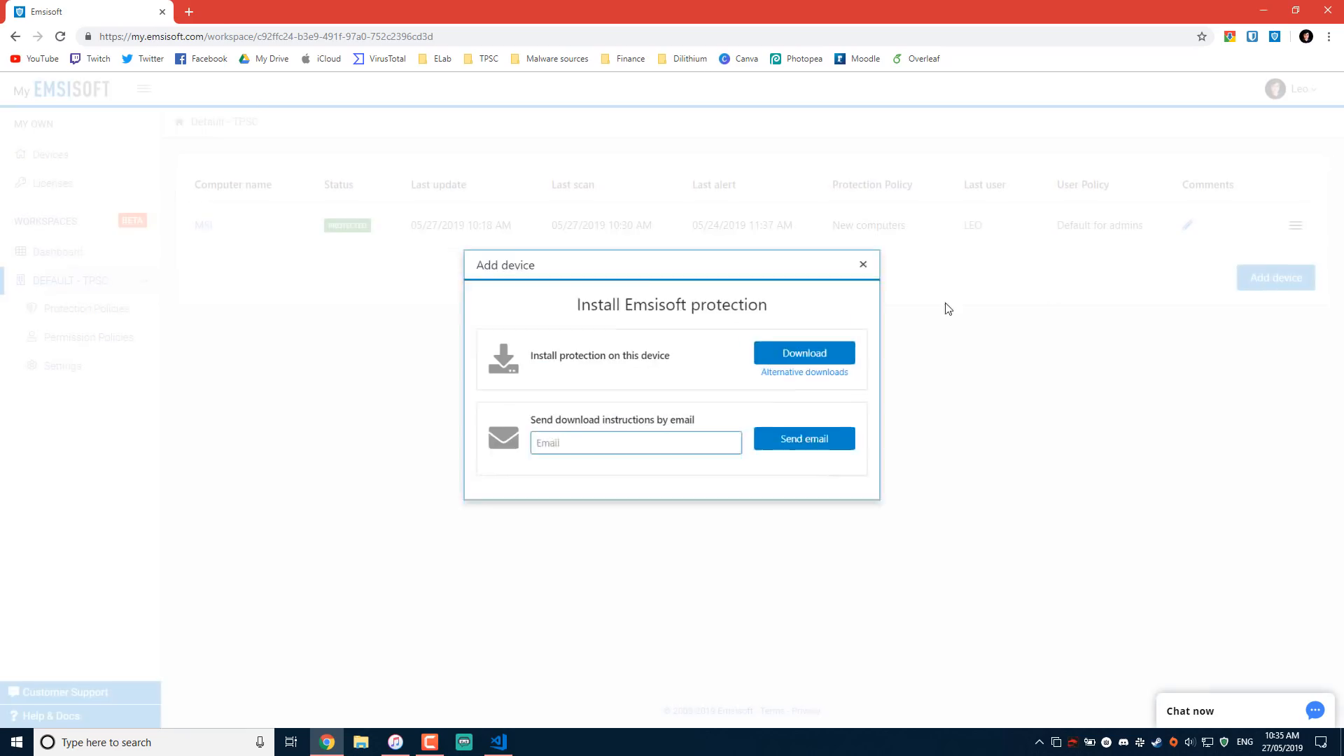
pyautogui.click(862, 264)
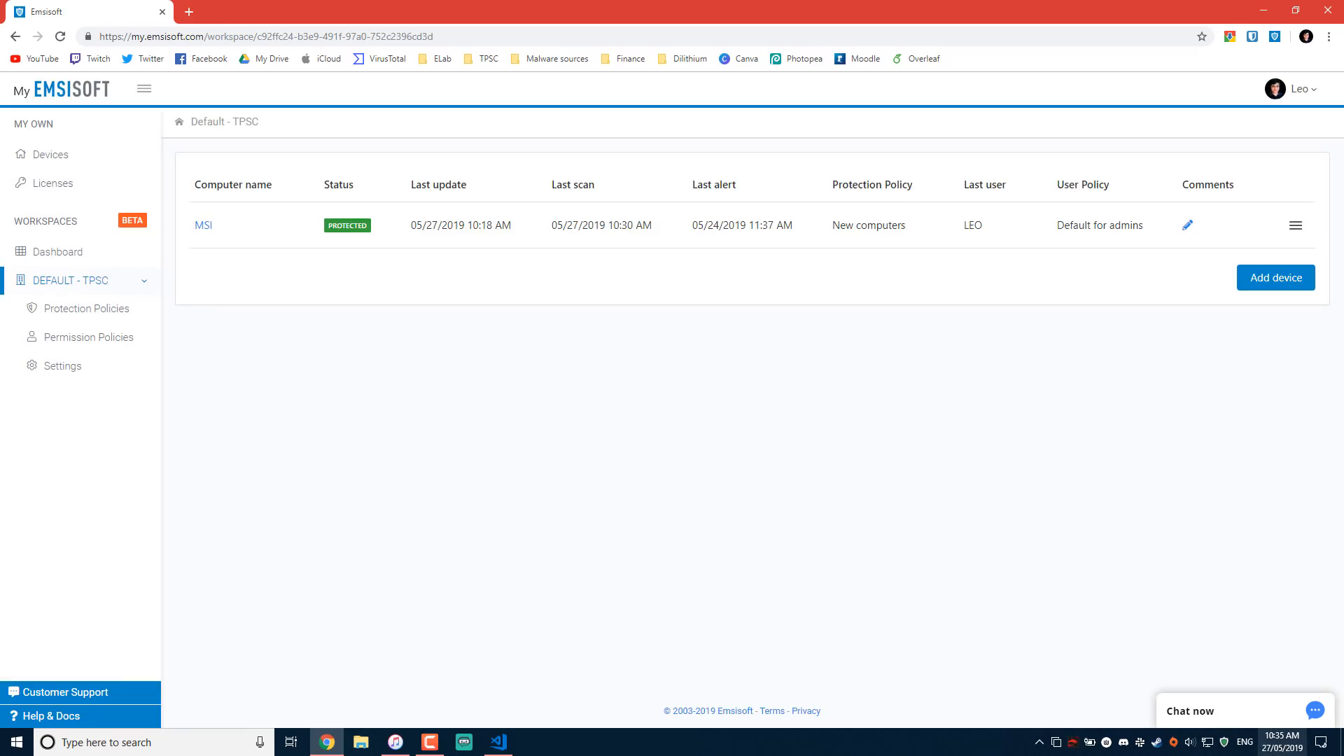
pyautogui.click(532, 742)
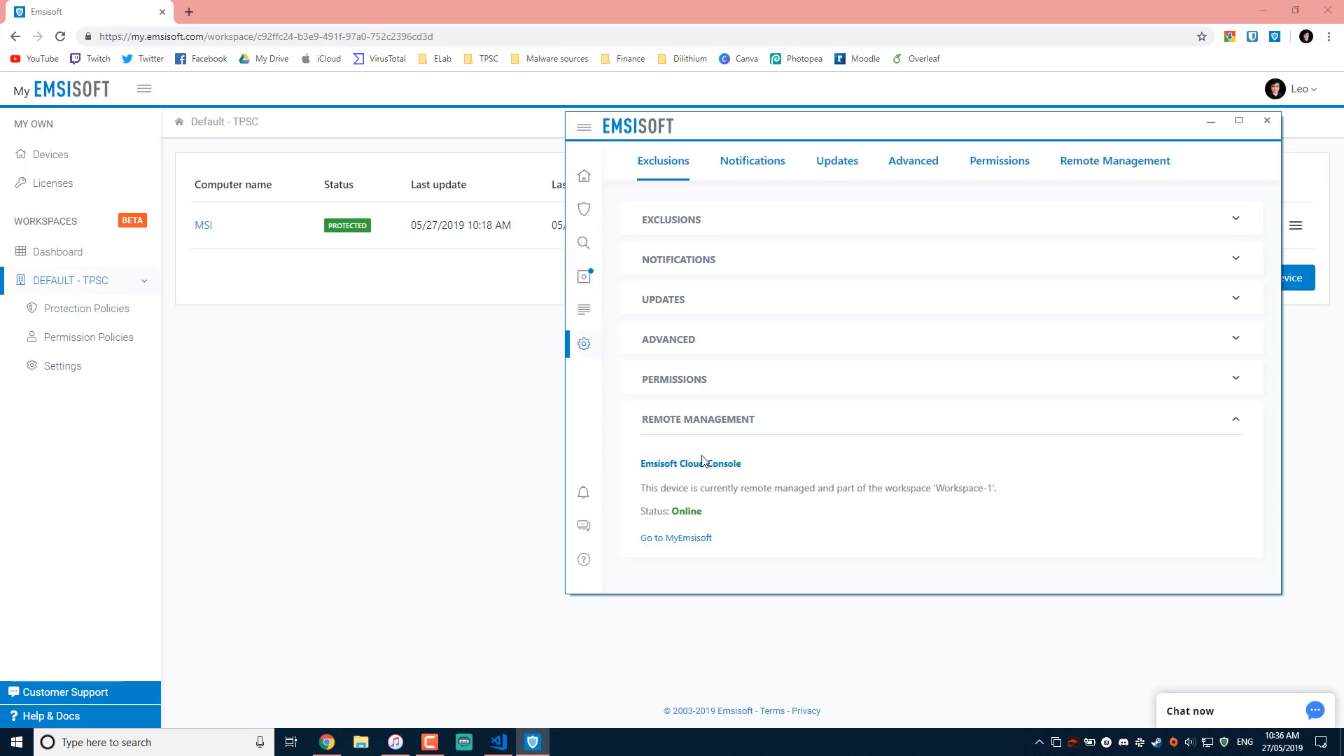
pyautogui.moveTo(692, 519)
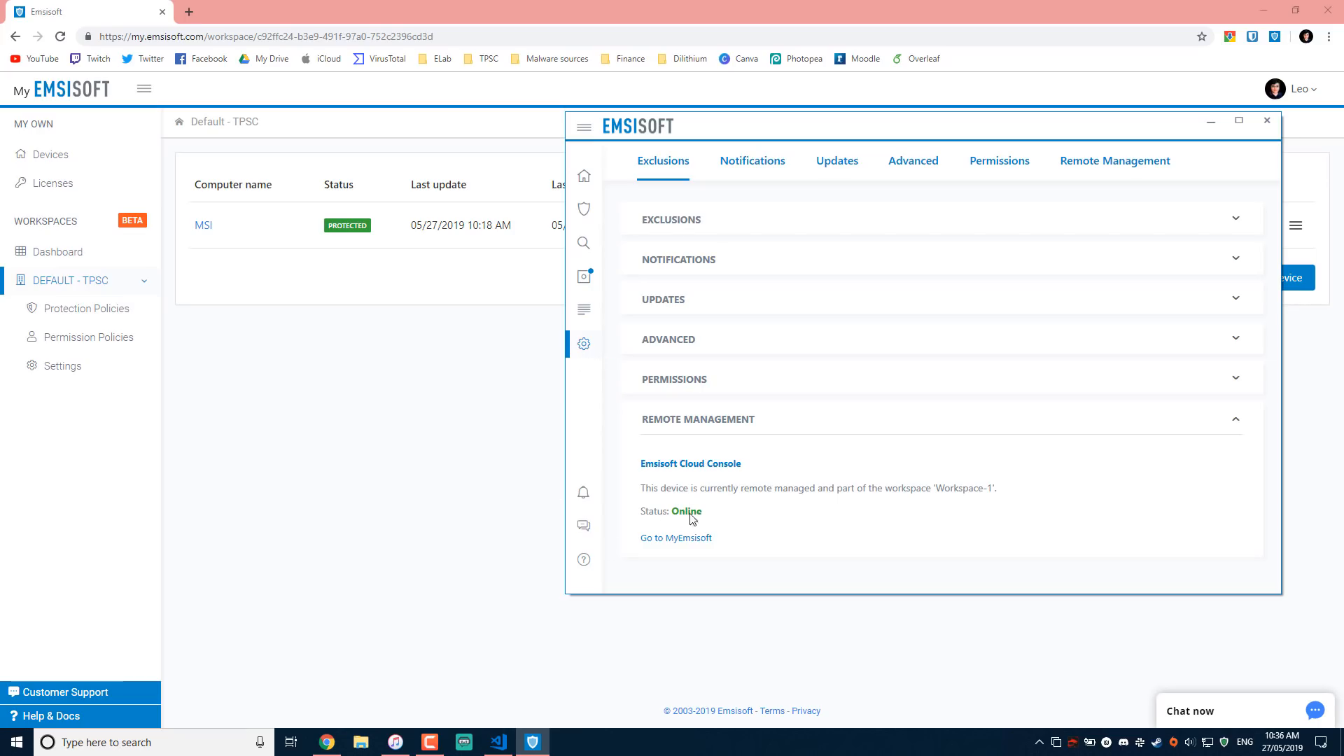
pyautogui.moveTo(584, 175)
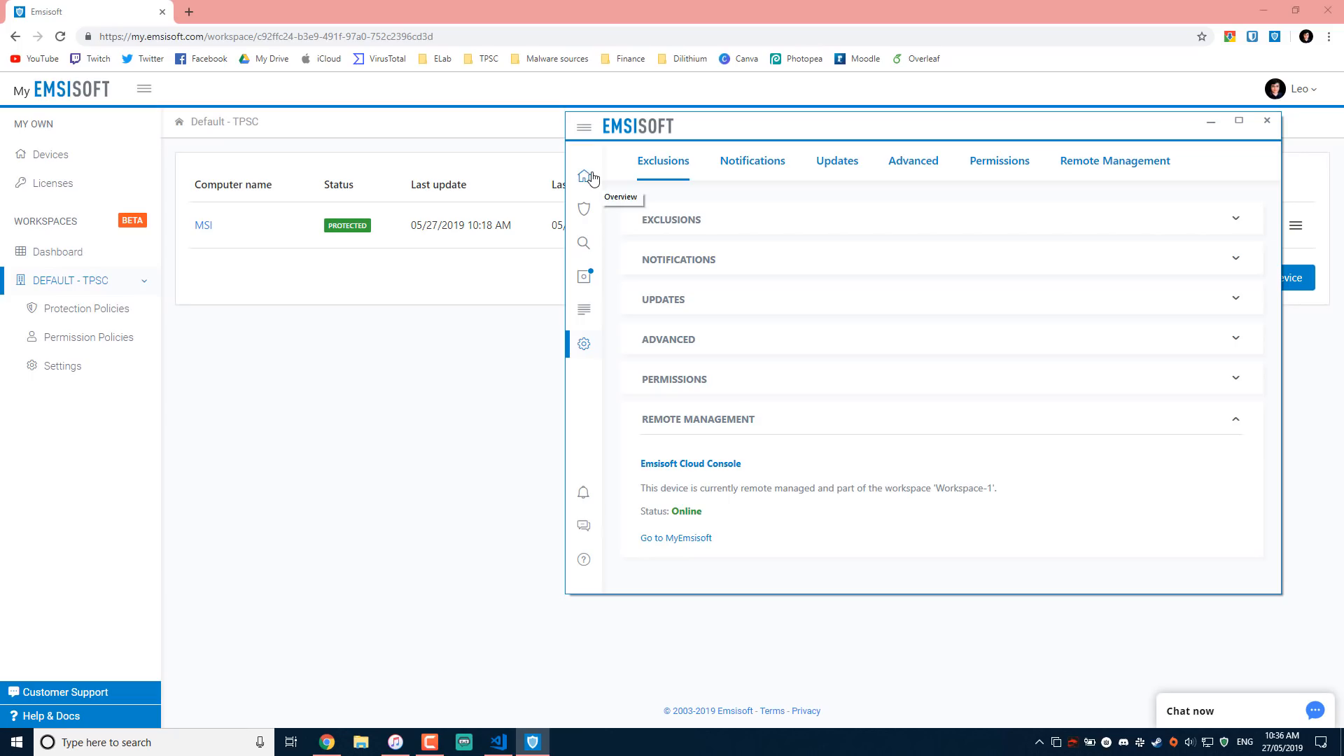
pyautogui.click(584, 176)
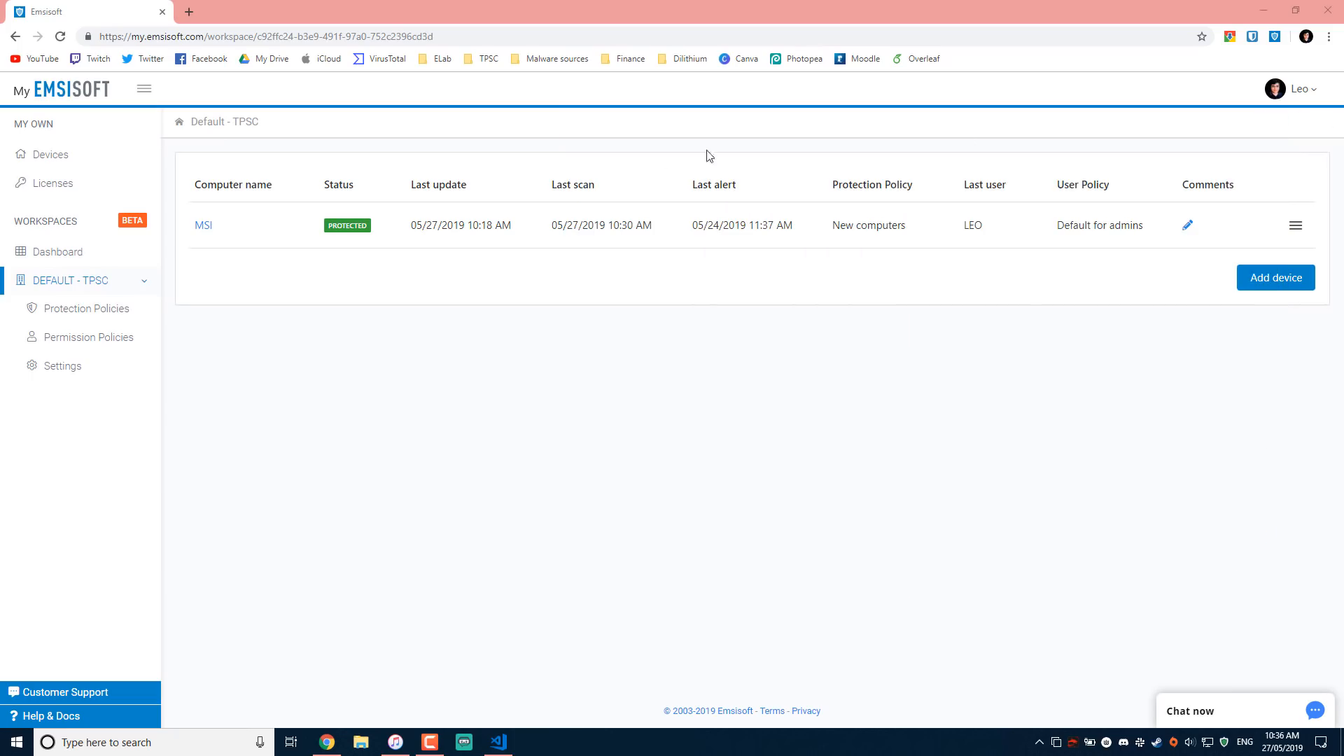
# Show the Emsisoft Browser Security panel with dangerous-website blocking switched on.
pyautogui.click(1275, 37)
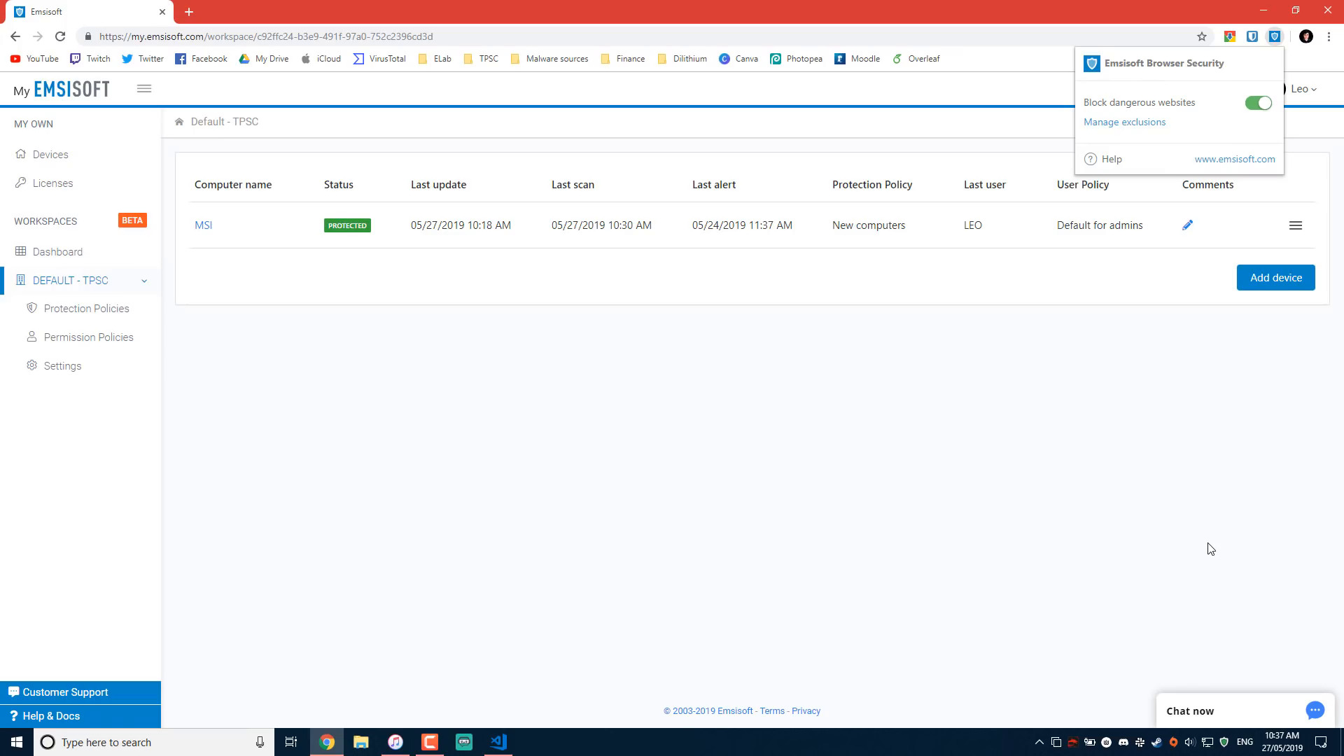
pyautogui.moveTo(1207, 550)
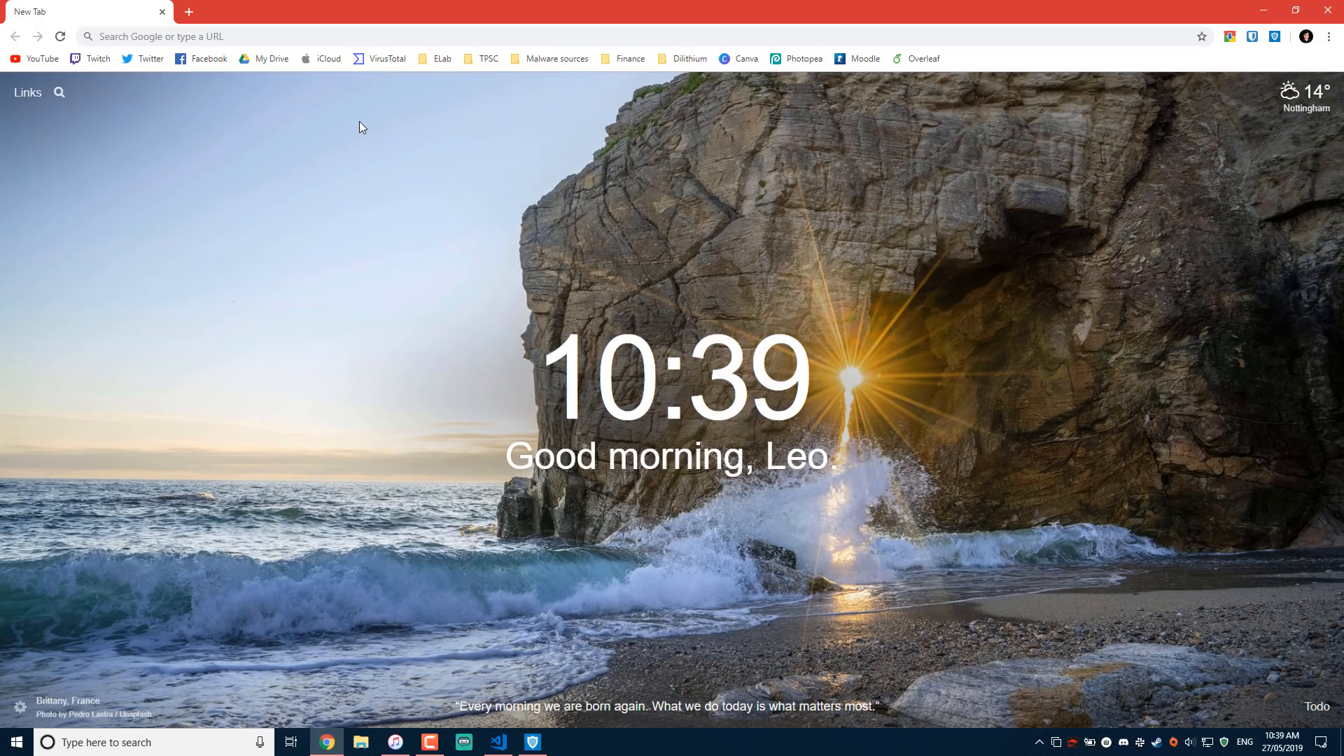
# Load VX Vault's malware URL list from the Malware sources bookmark folder.
pyautogui.click(554, 58)
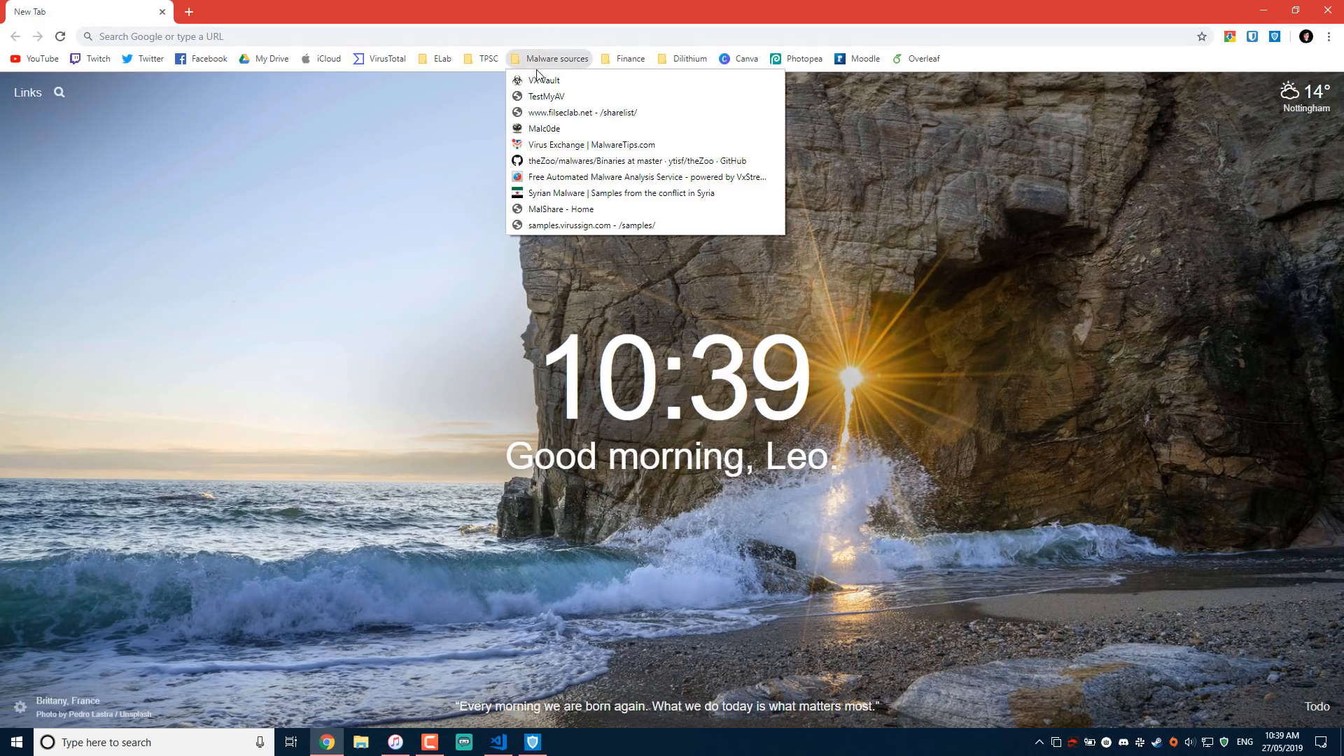
pyautogui.click(545, 80)
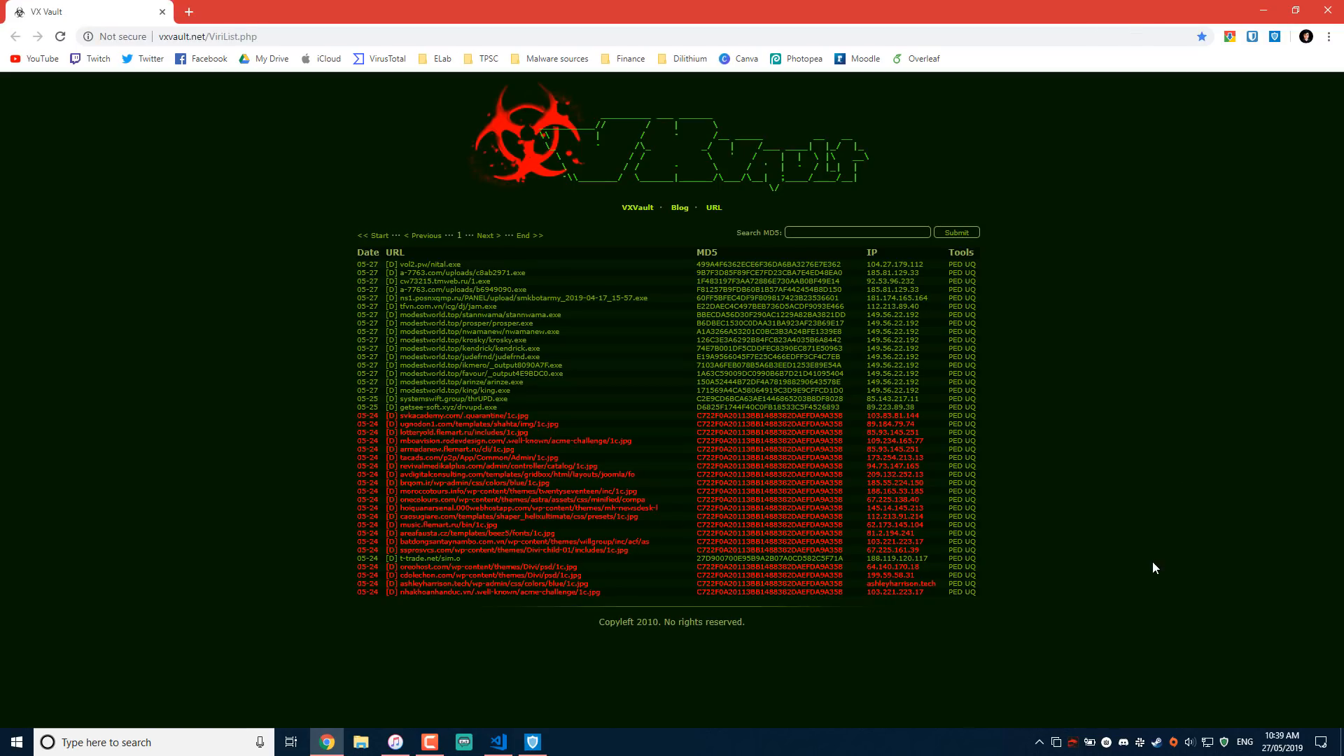
pyautogui.moveTo(1099, 549)
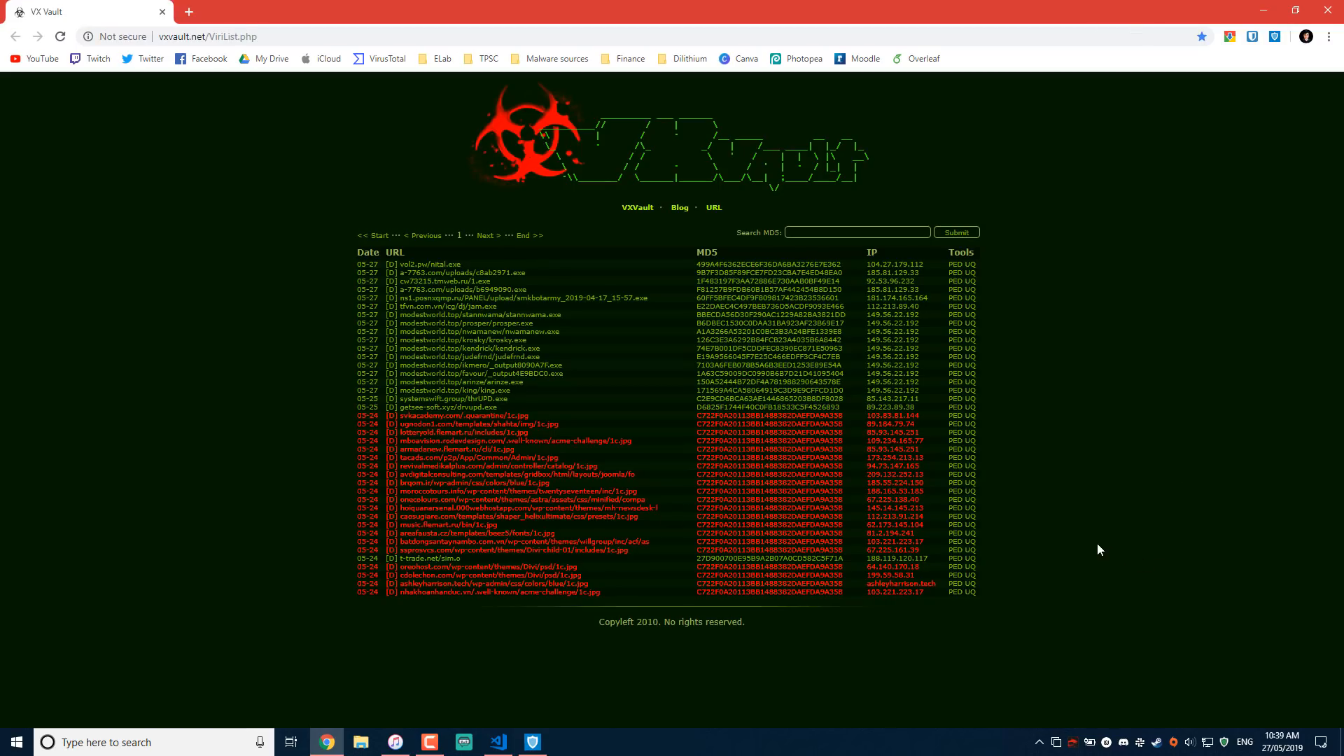
pyautogui.moveTo(675, 603)
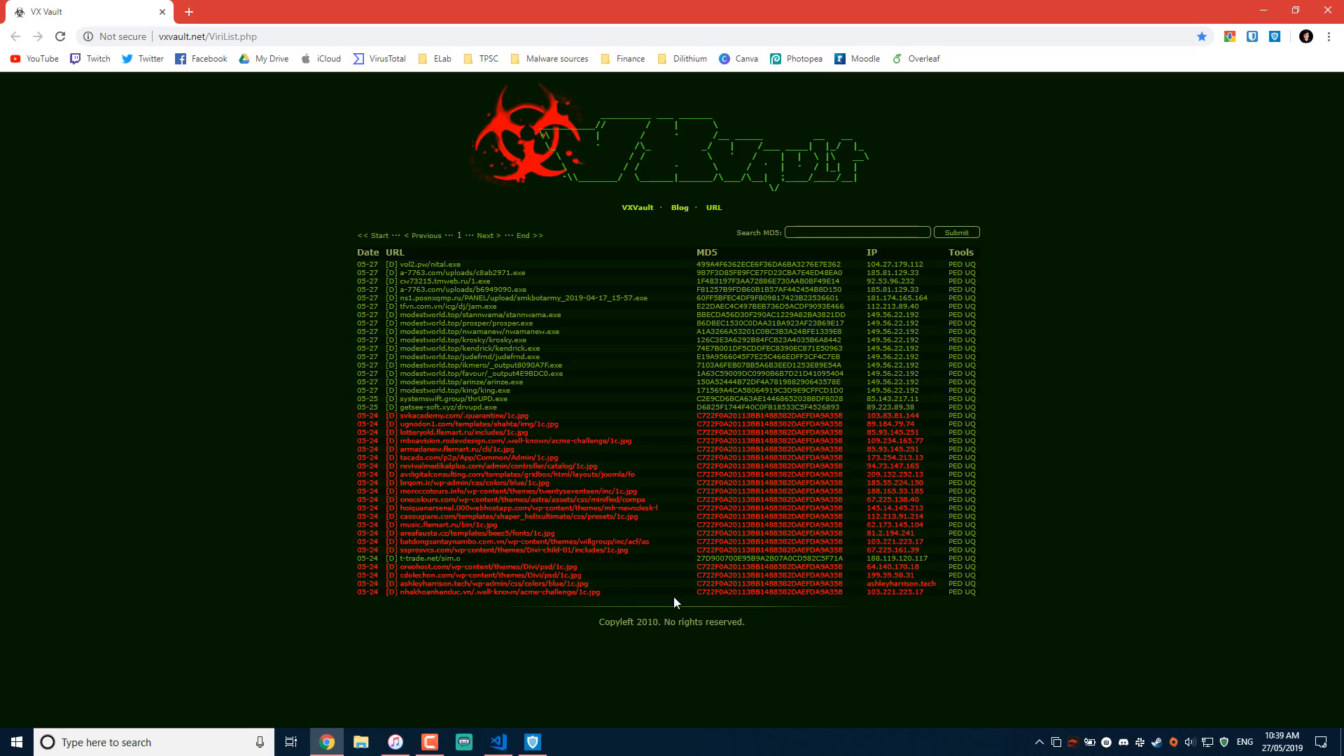
pyautogui.moveTo(134, 7)
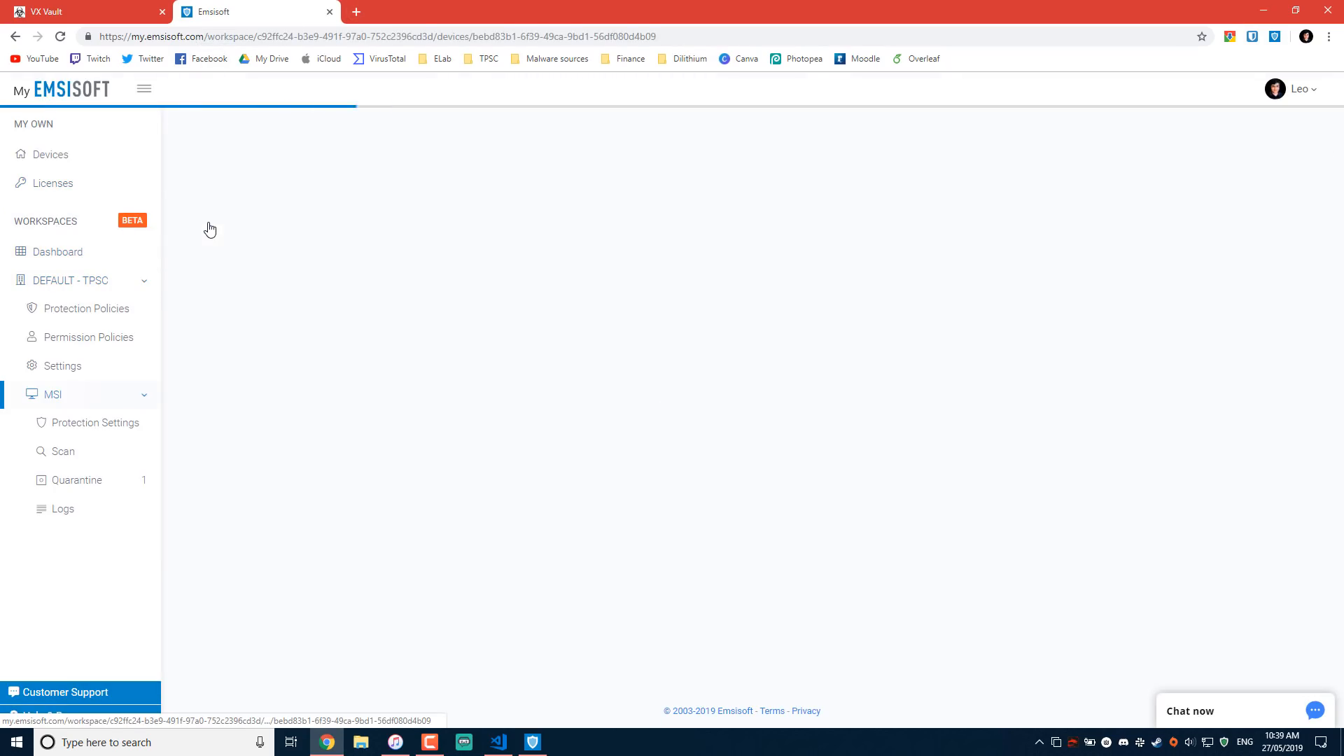
# Turn Surf Protection off in MSI's protection settings and close the Anti-Malware window.
pyautogui.click(96, 421)
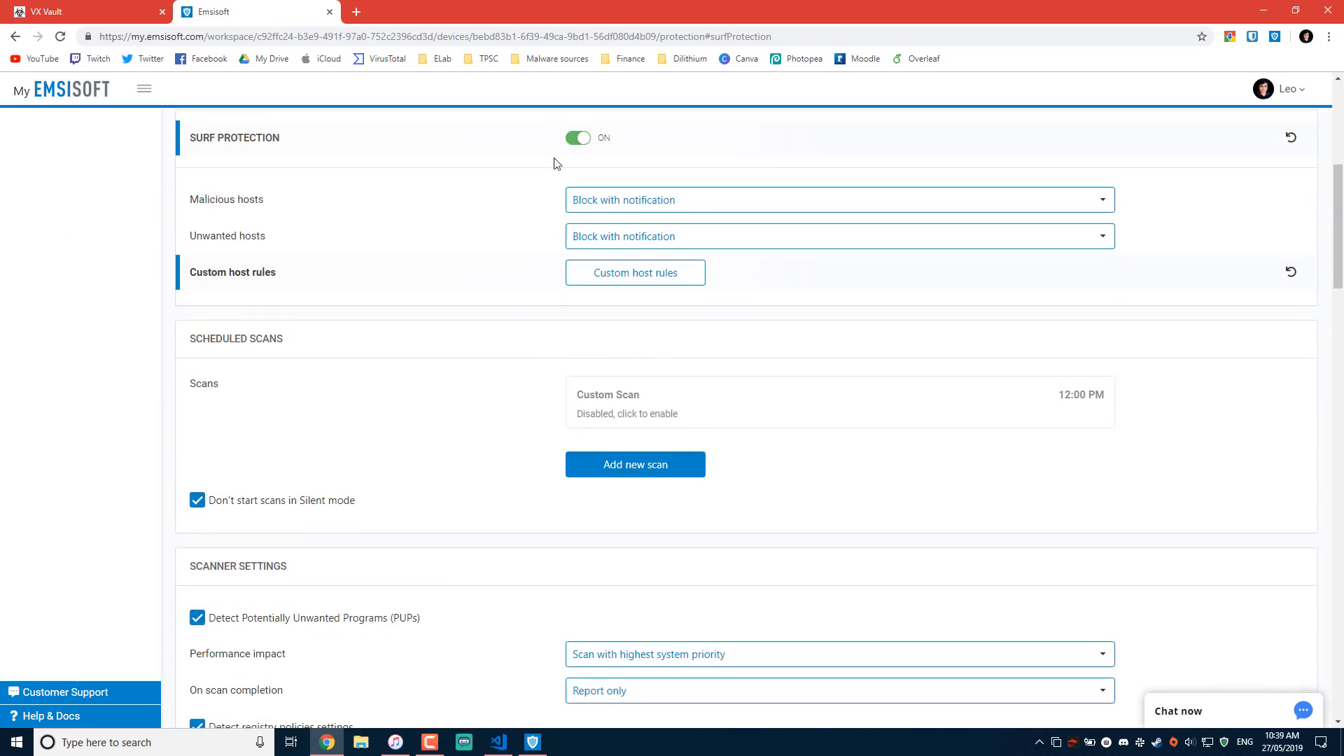
pyautogui.click(577, 137)
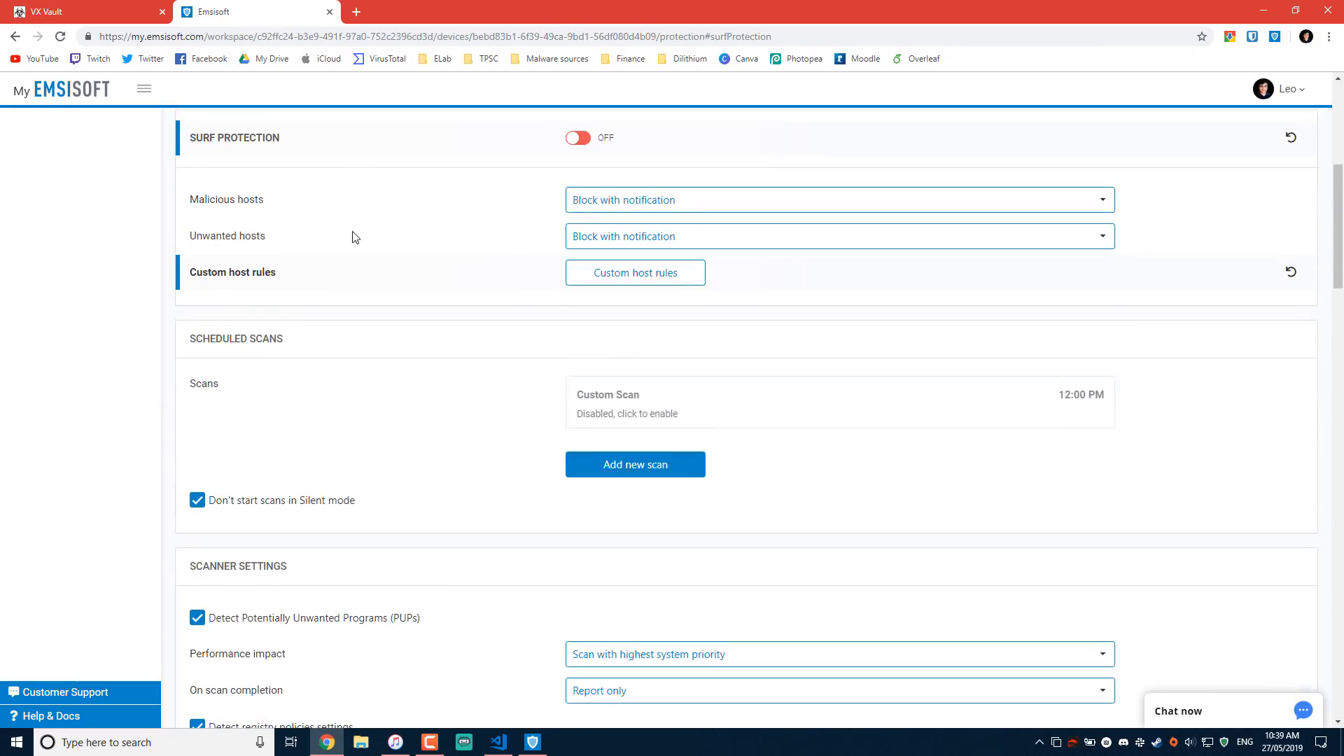
pyautogui.moveTo(256, 12)
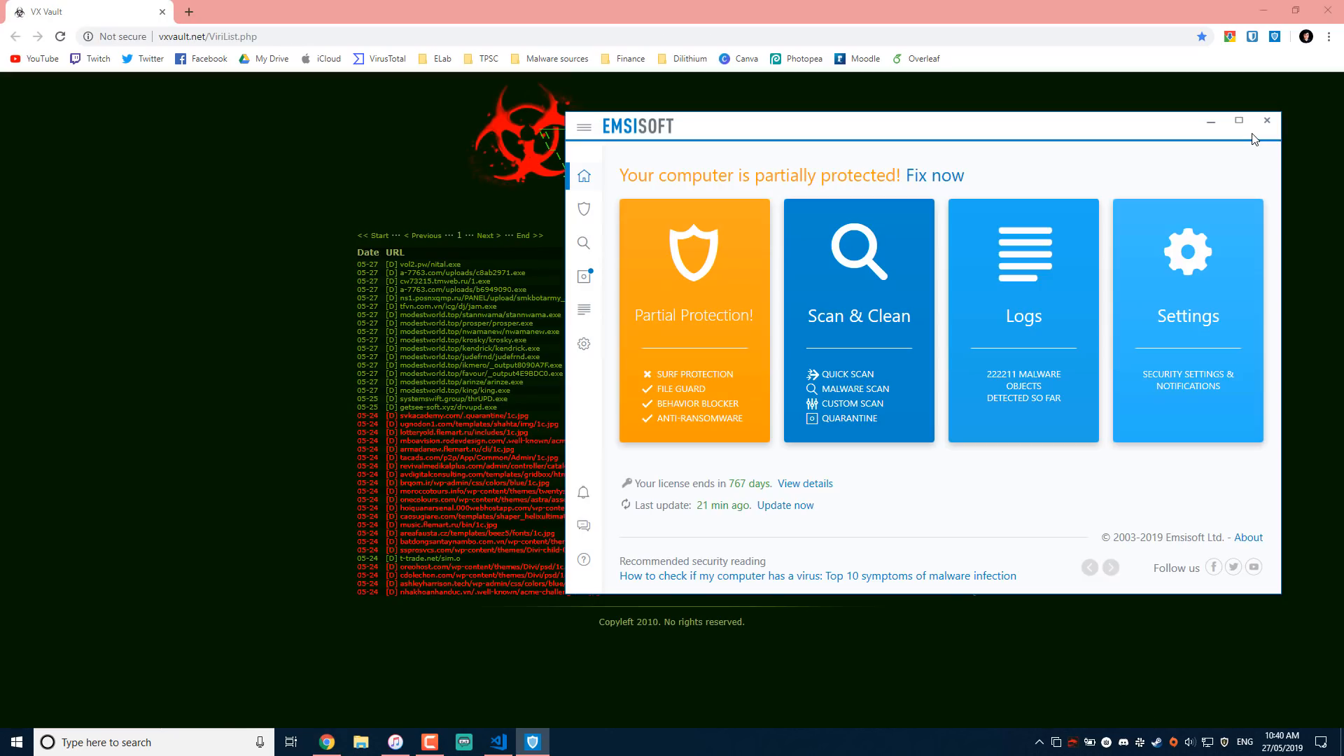
pyautogui.click(1267, 120)
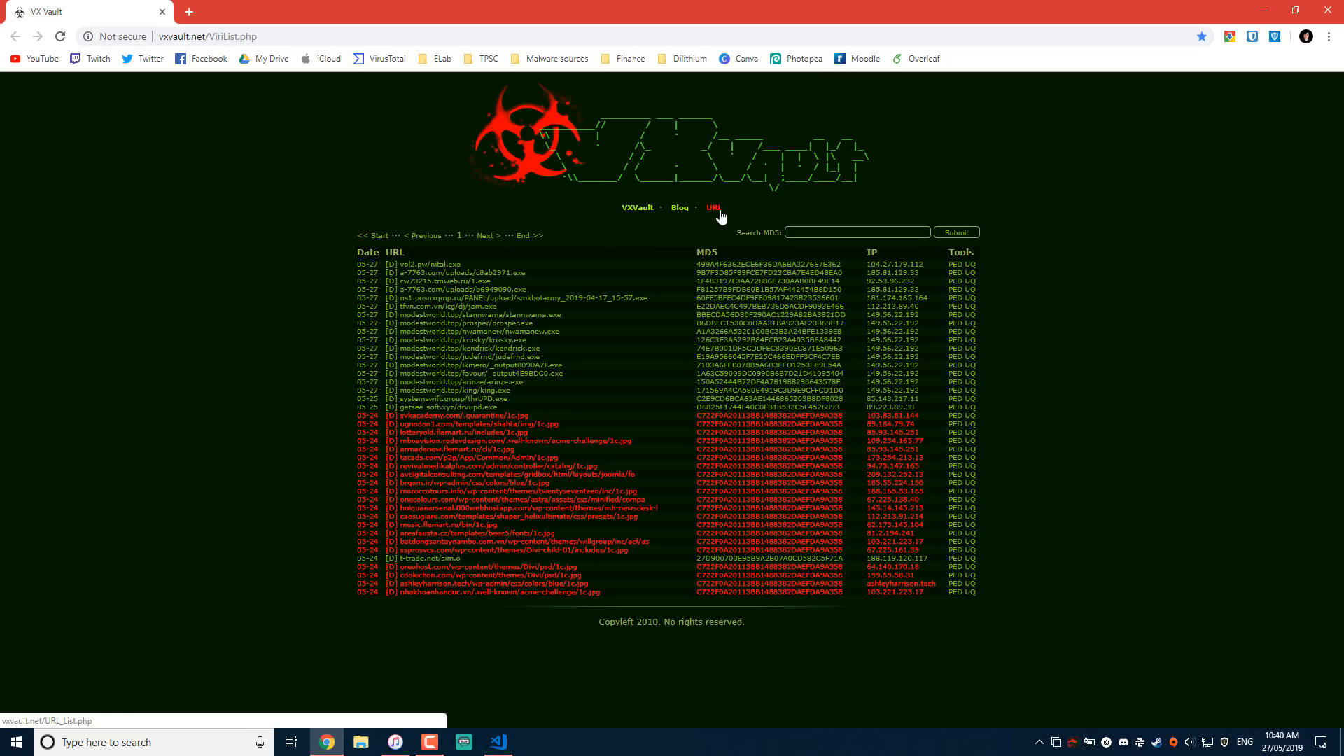
# Open VX Vault's plain URL list and visit the modestworld.top stannwama.exe link, which gets blocked.
pyautogui.click(713, 207)
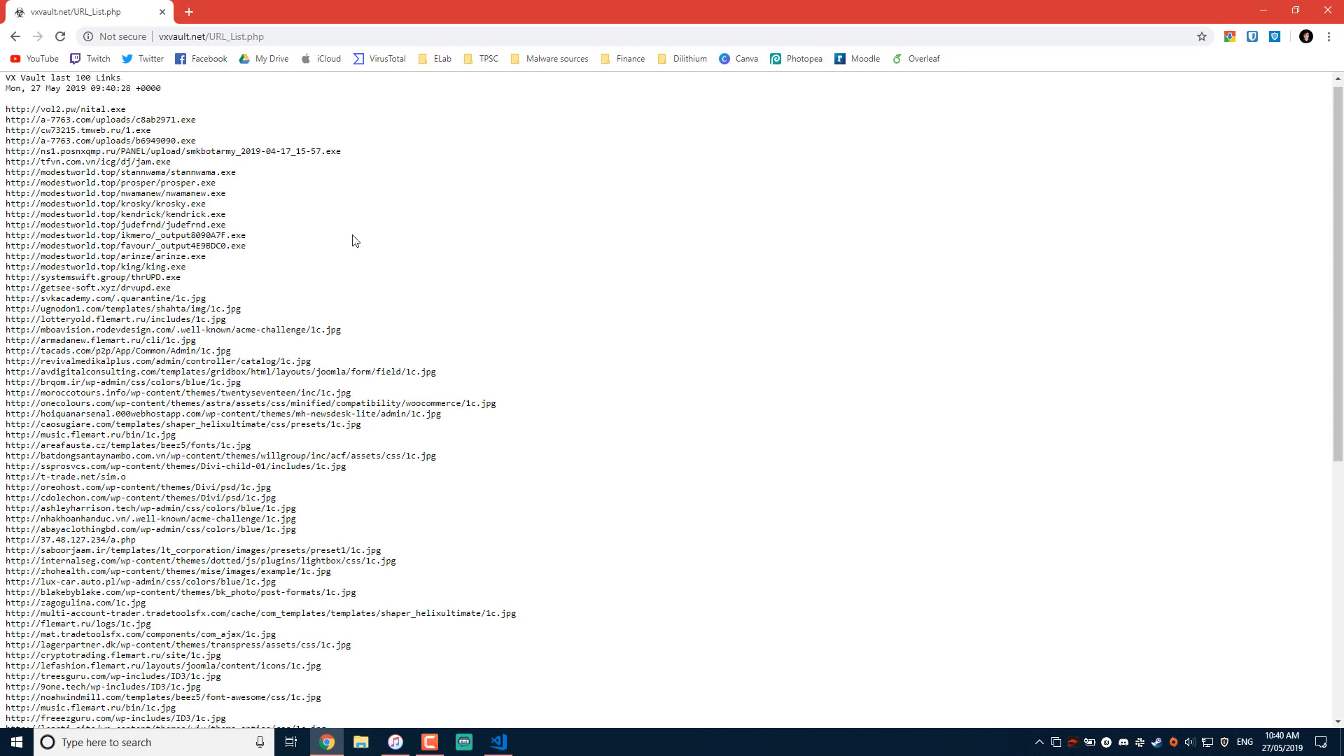
pyautogui.scroll(-3)
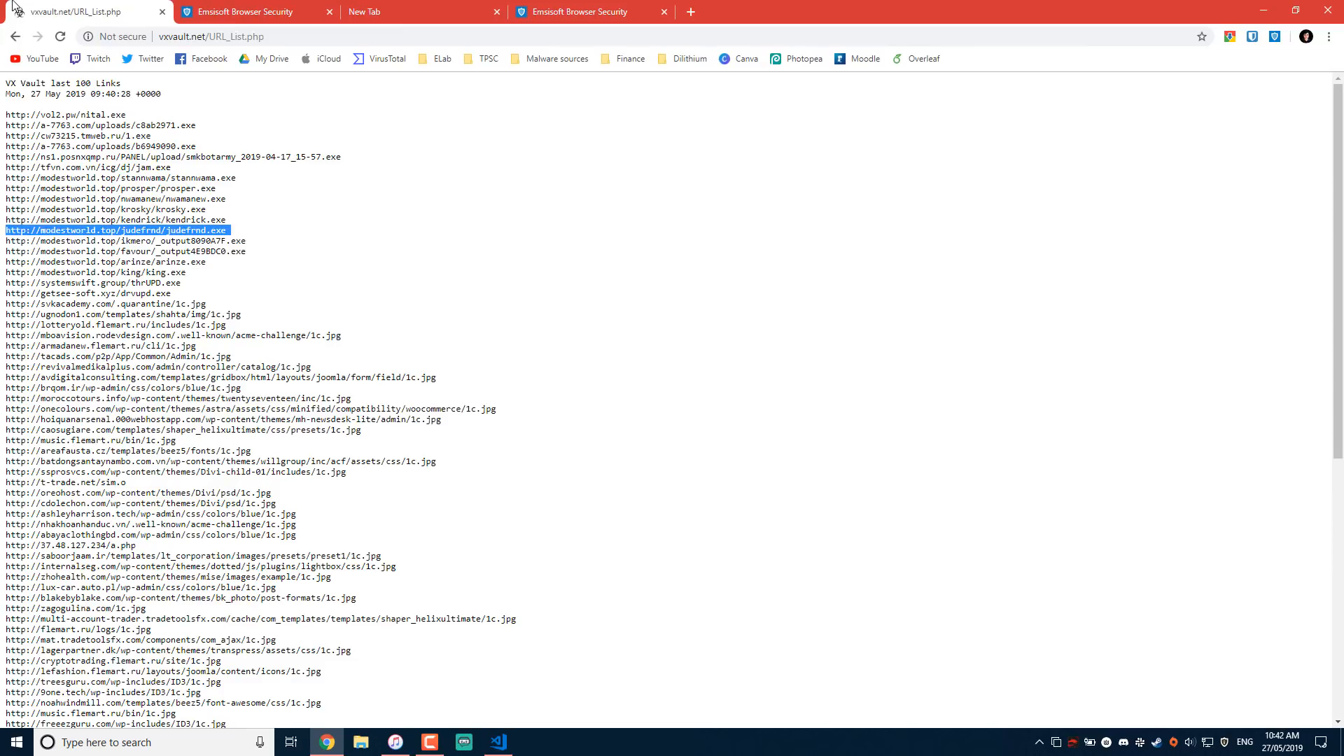
pyautogui.scroll(-3)
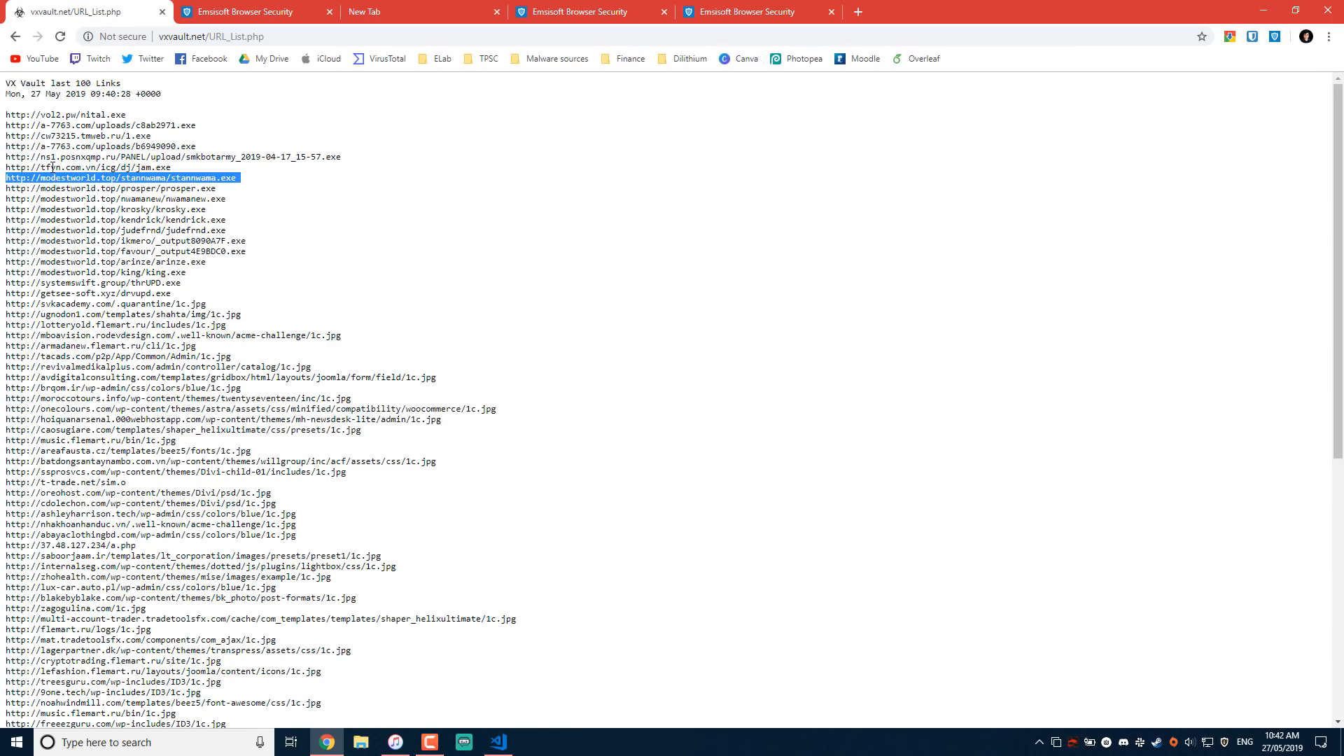
pyautogui.click(123, 177)
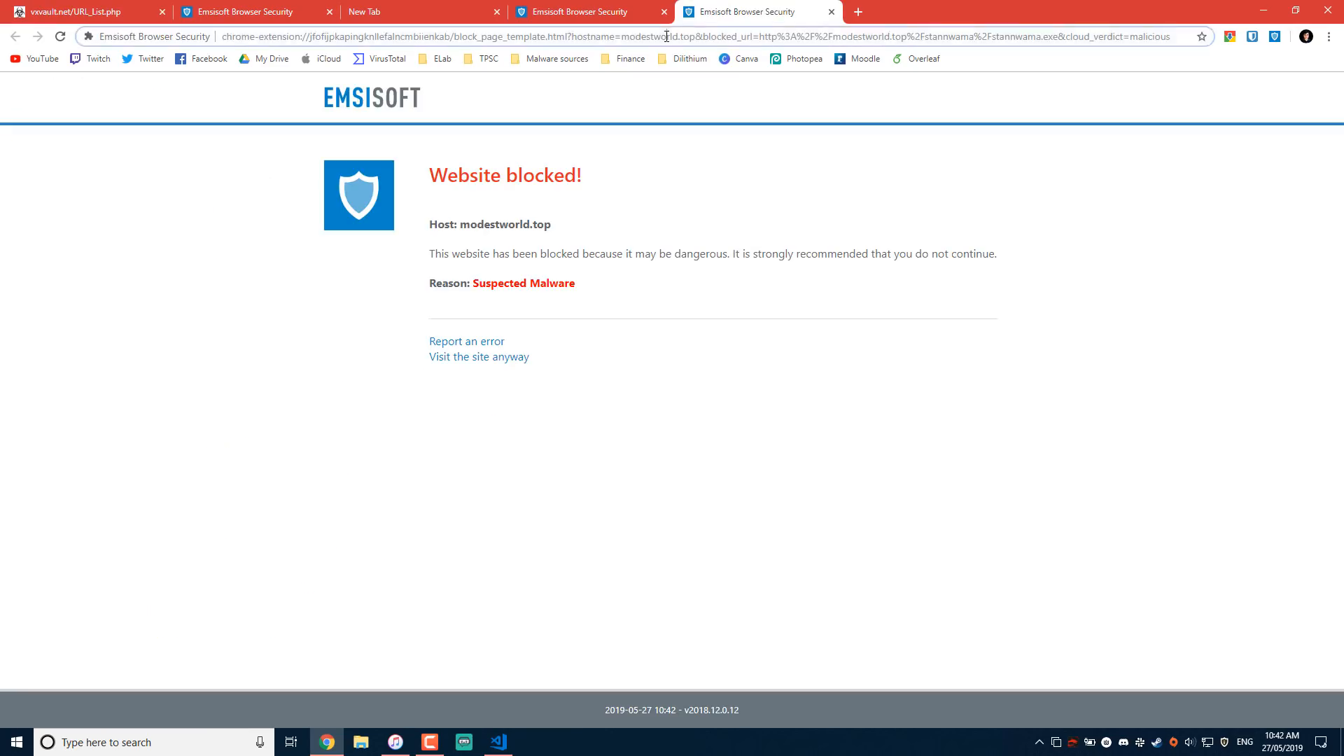